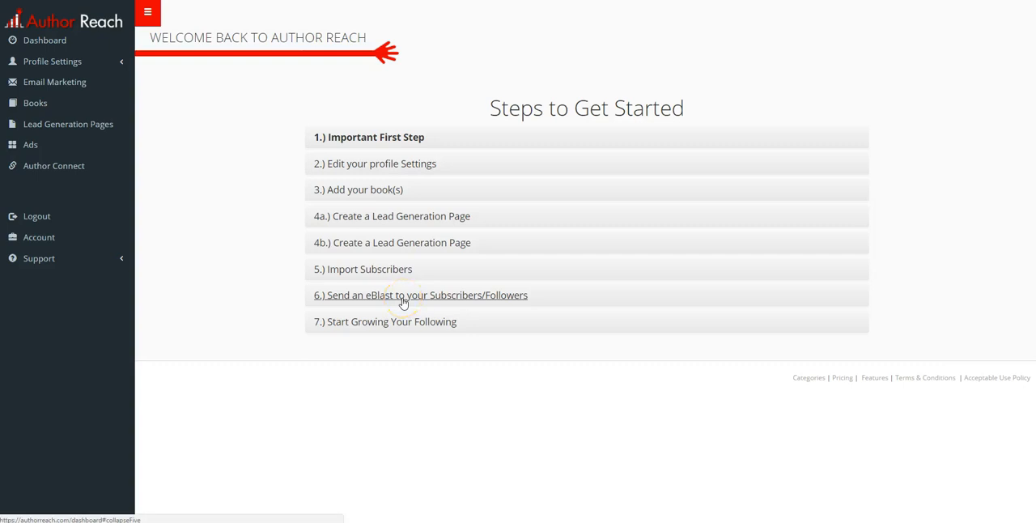
pyautogui.moveTo(343, 306)
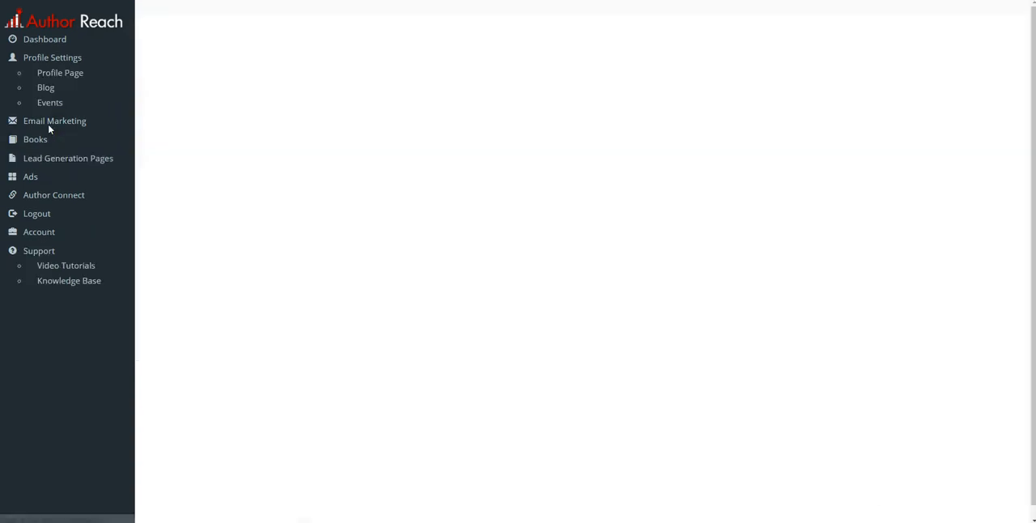
# Go to the Lead Generation Pages list from the left sidebar.
pyautogui.click(68, 158)
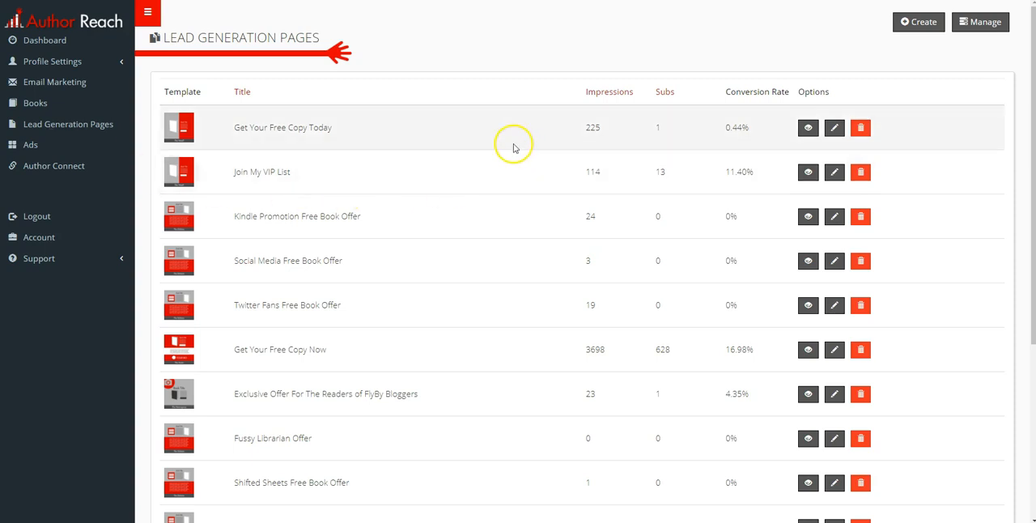
pyautogui.moveTo(607, 285)
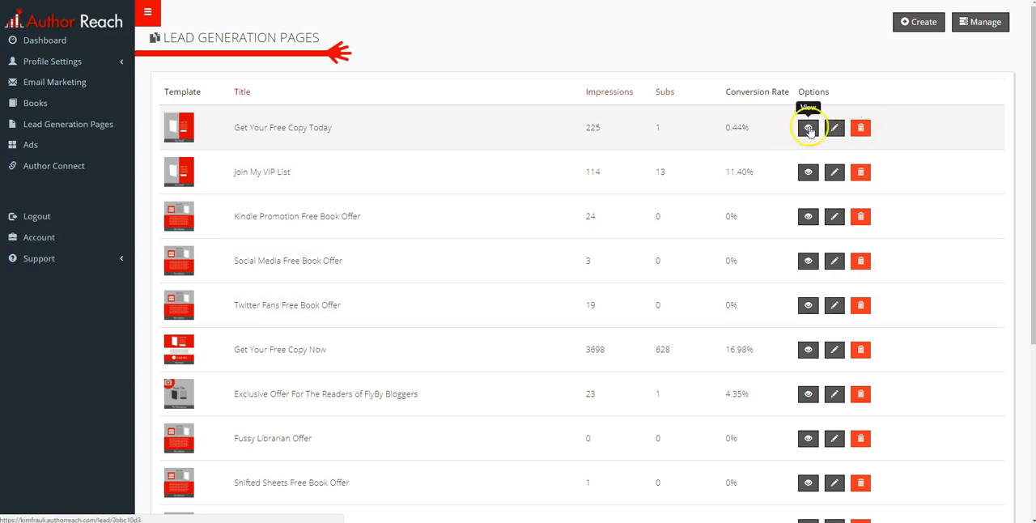
# Create a new lead generation page and look through its template choices and info fields.
pyautogui.click(808, 128)
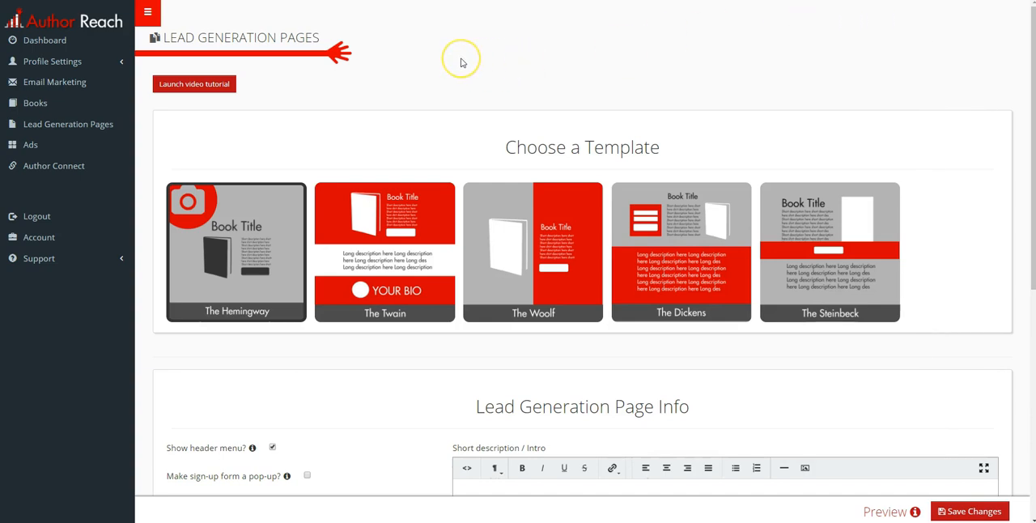
pyautogui.scroll(-3)
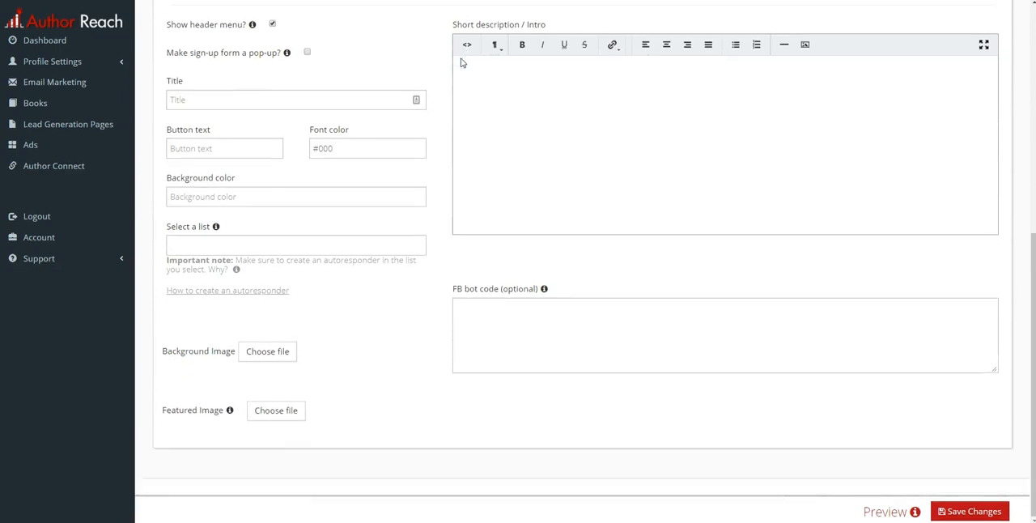
pyautogui.scroll(3)
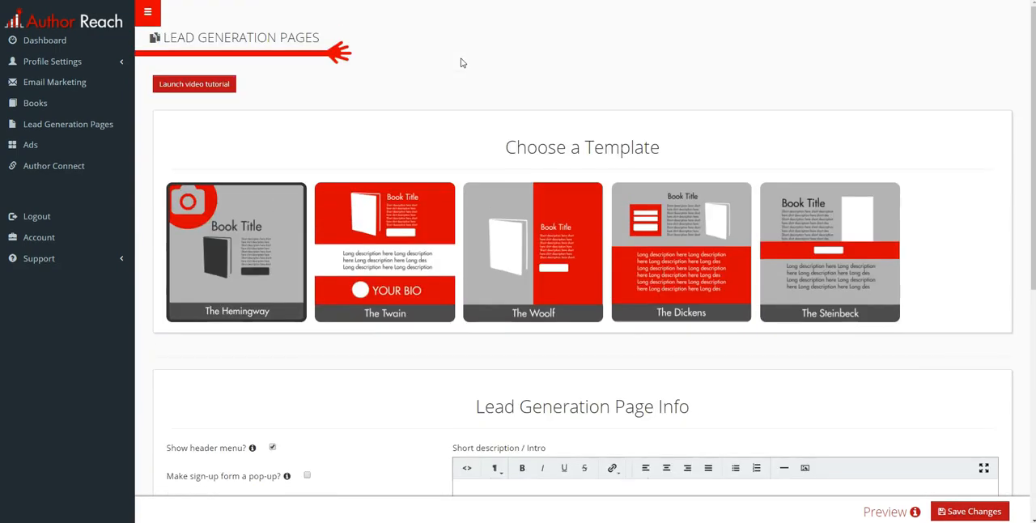
pyautogui.moveTo(515, 169)
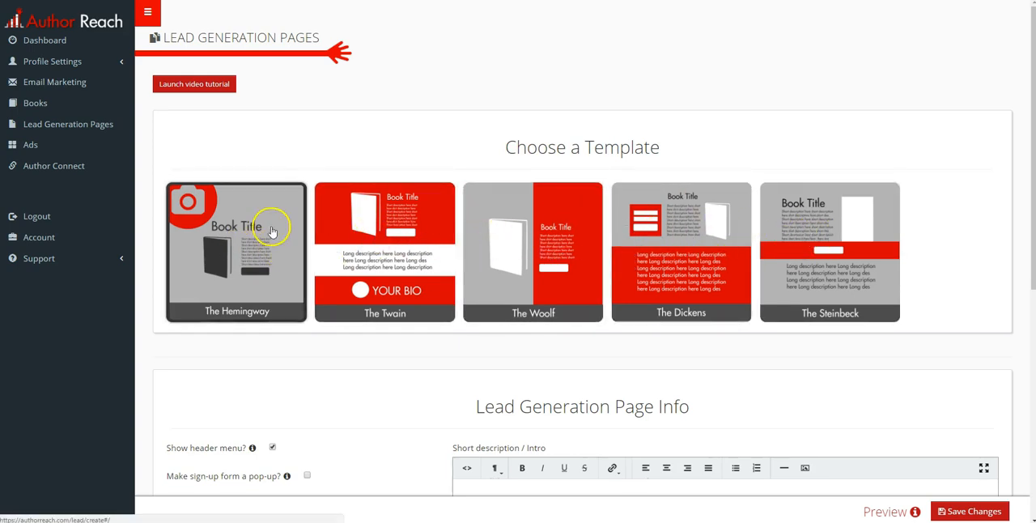
pyautogui.moveTo(243, 219)
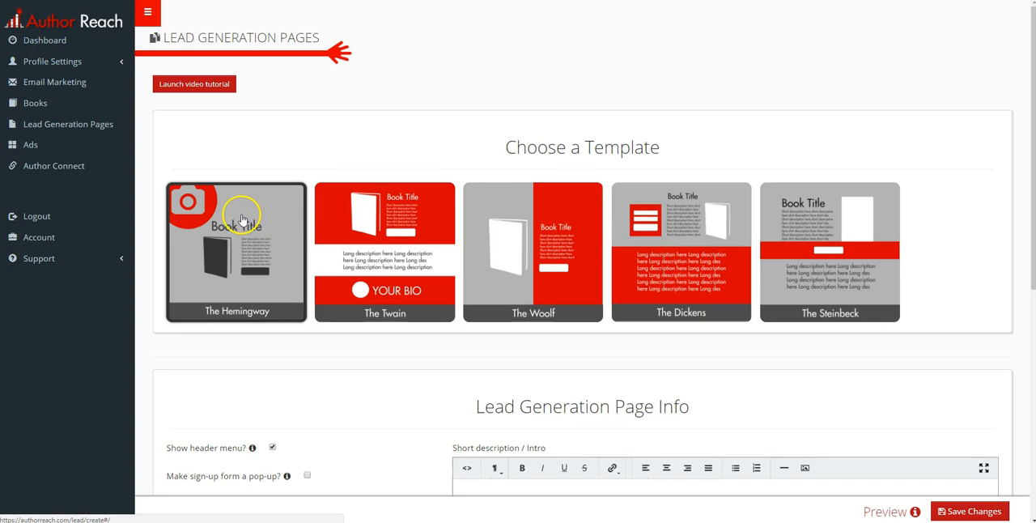
pyautogui.scroll(-3)
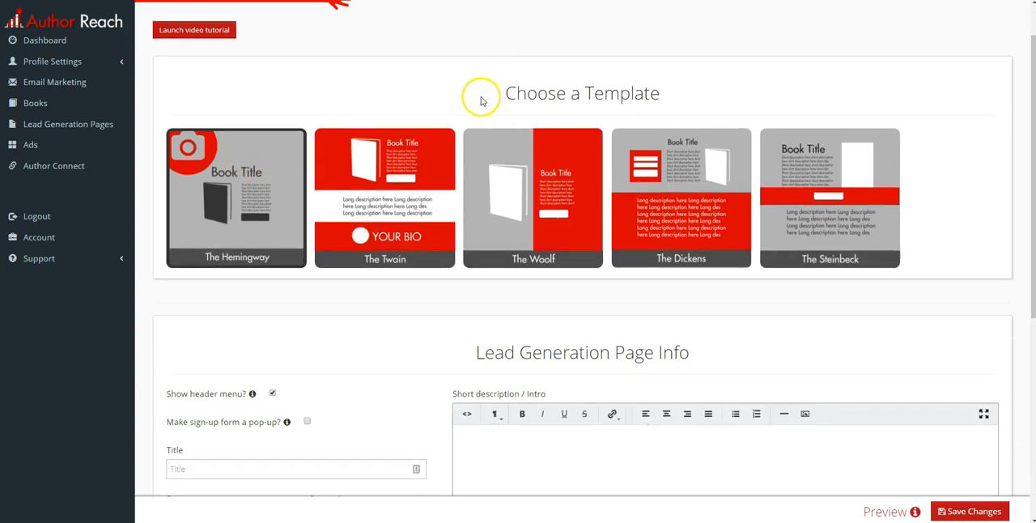
pyautogui.scroll(-3)
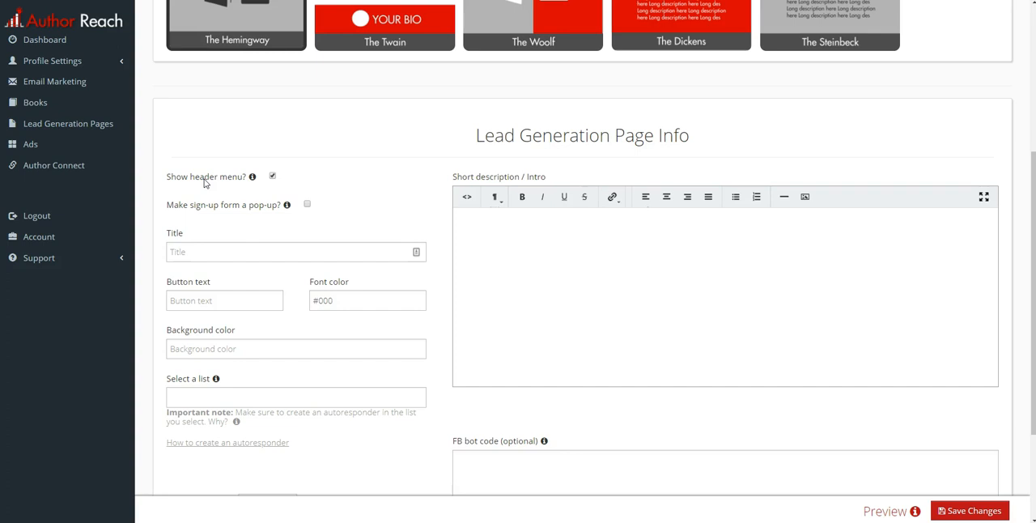
pyautogui.moveTo(227, 178)
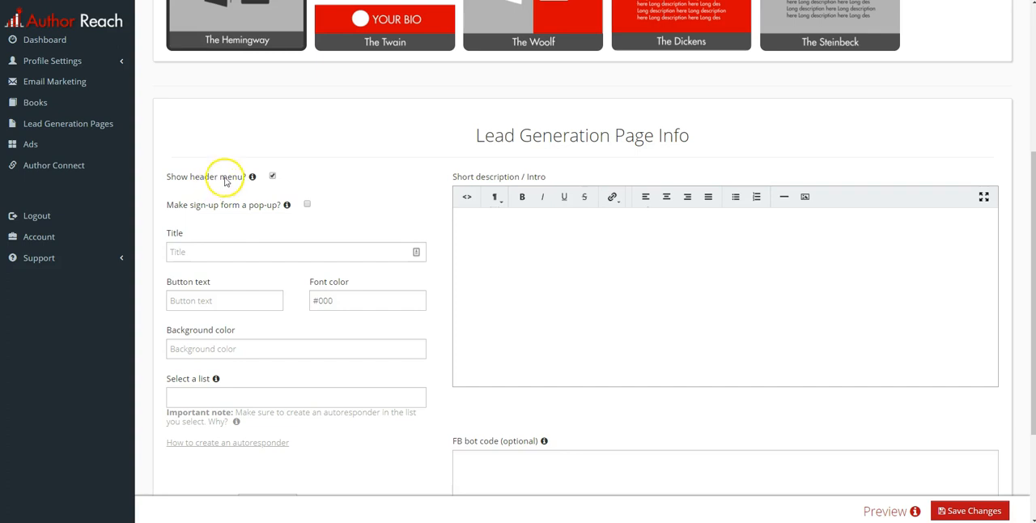
# Keep the header menu shown and make the sign-up form a pop-up.
pyautogui.click(272, 174)
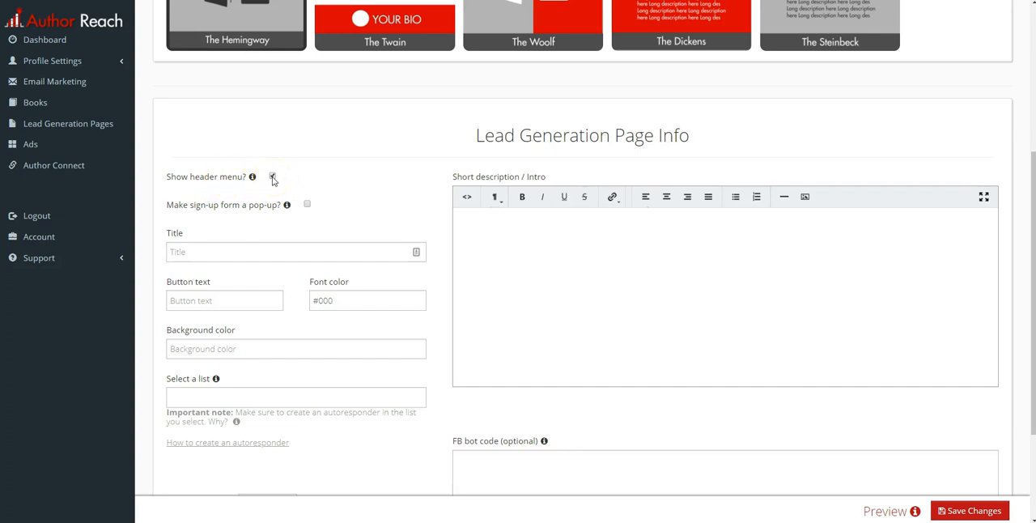
pyautogui.click(272, 176)
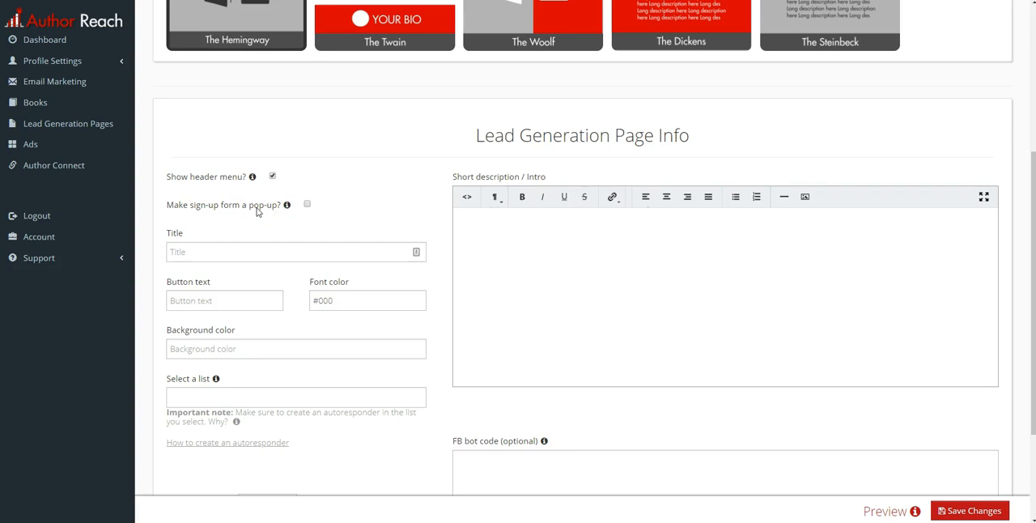
pyautogui.click(306, 203)
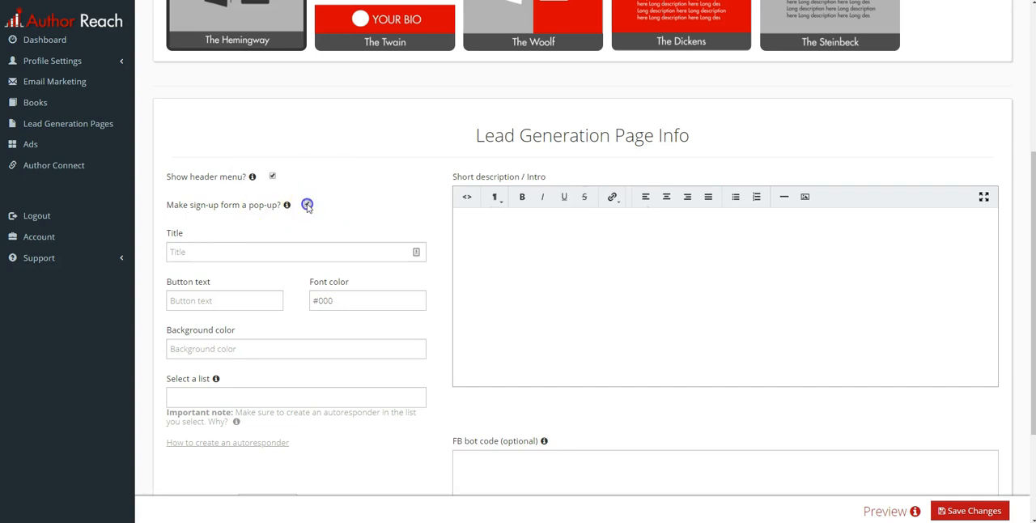
# Enter 'Title Here' as the page title and 'Button Text' as the button text.
pyautogui.click(308, 204)
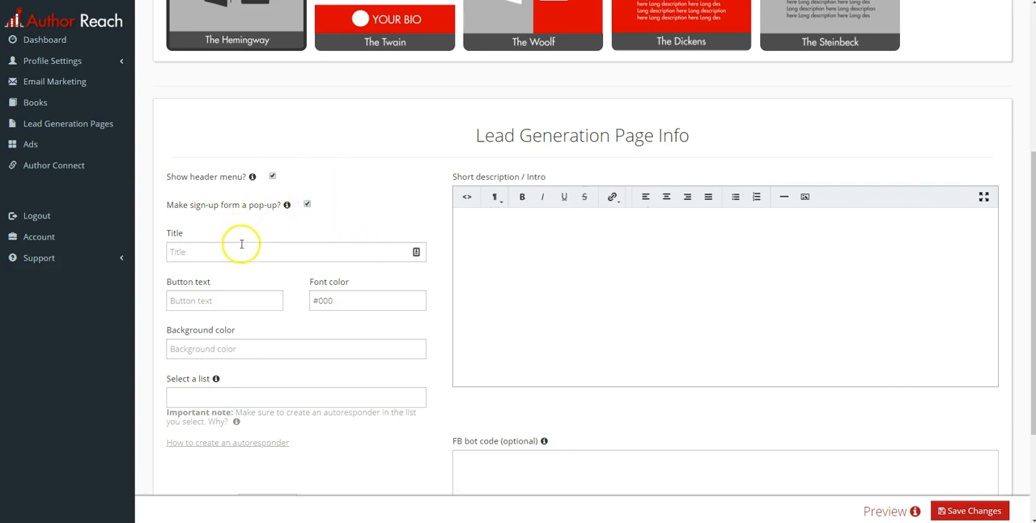
pyautogui.write('Tit')
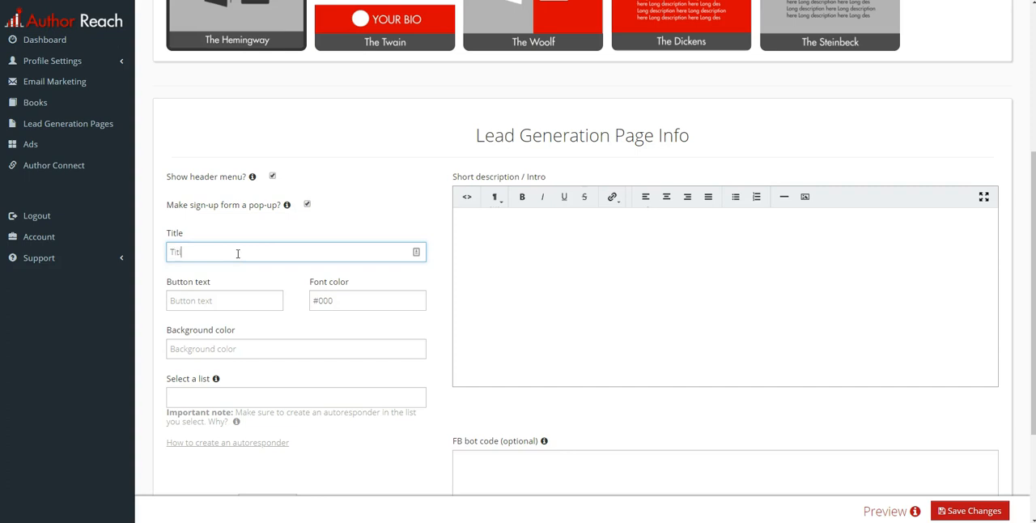
pyautogui.write('le Here')
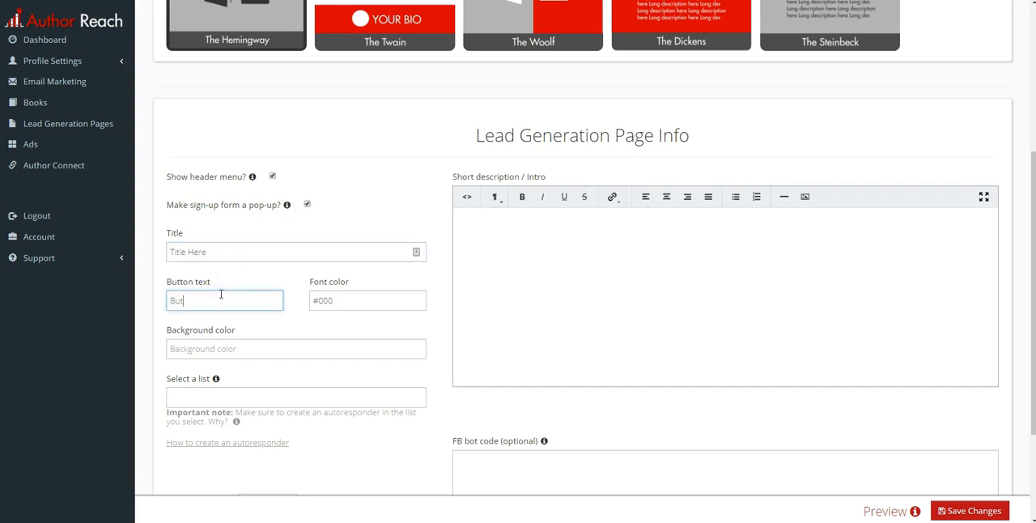
pyautogui.write('Button Text')
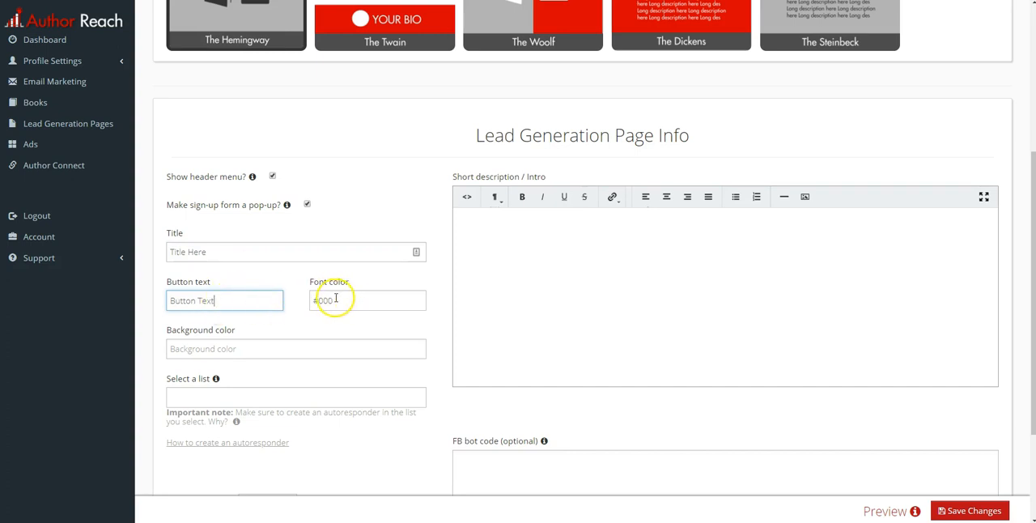
# Set the font colour to near-white fbf6f6 and the background colour to dark grey 2e2d2d.
pyautogui.click(365, 301)
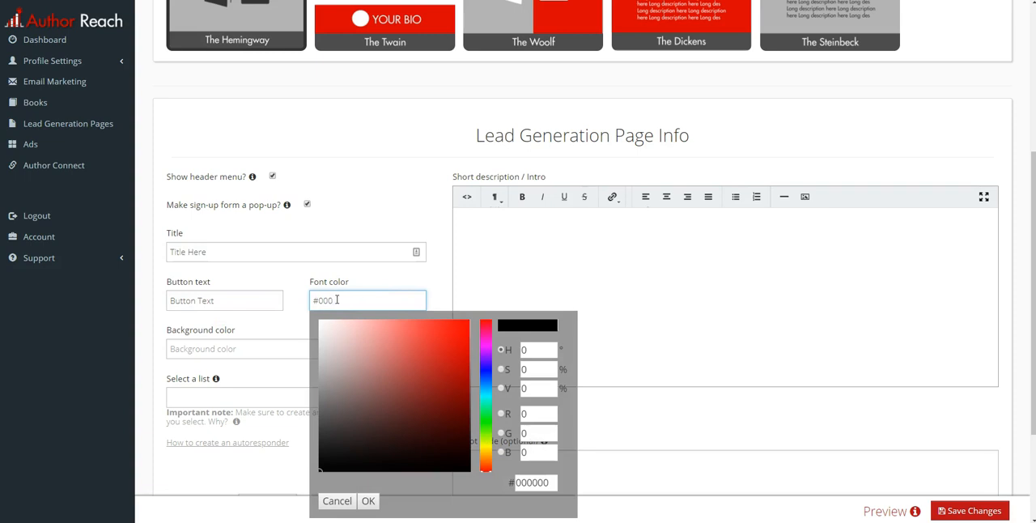
pyautogui.click(325, 324)
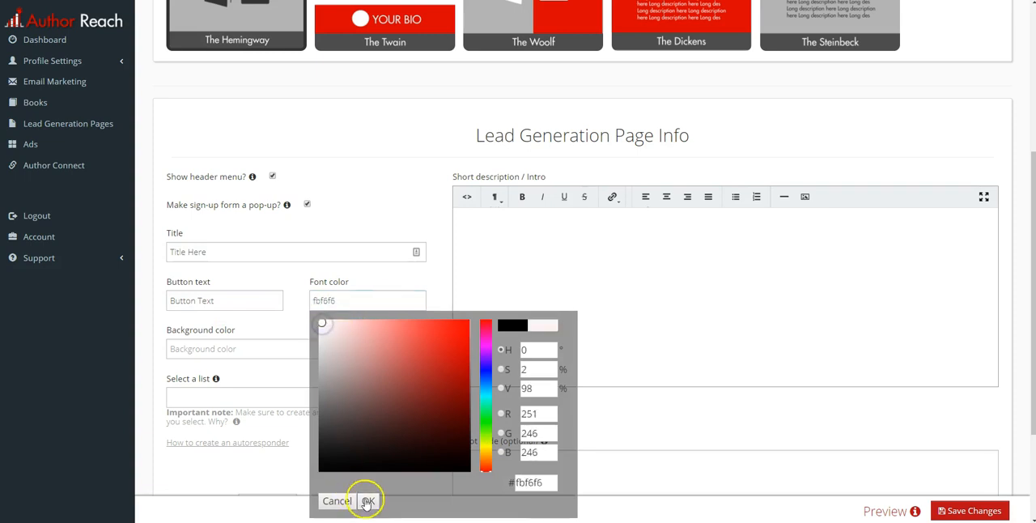
pyautogui.click(369, 500)
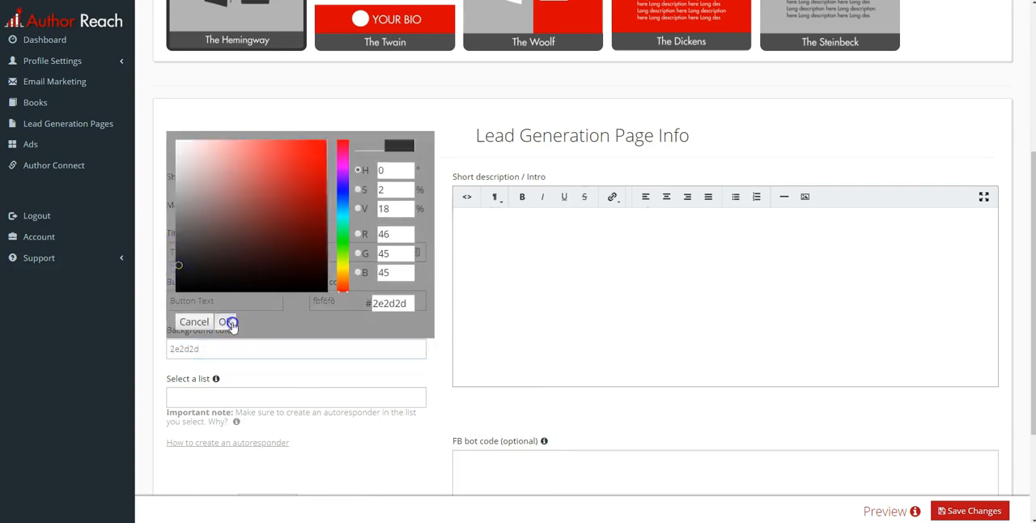
pyautogui.click(226, 320)
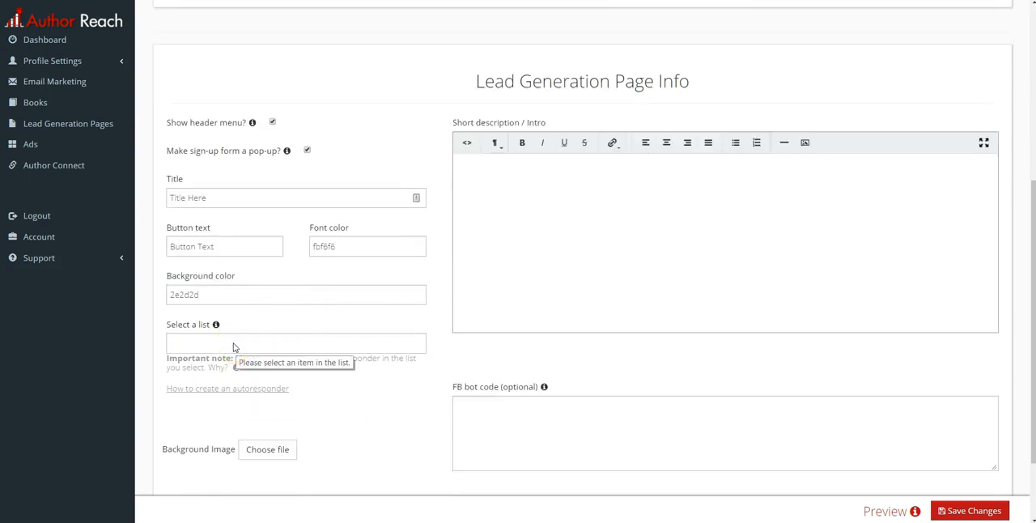
# Choose Test List #1 as the page's subscriber list.
pyautogui.click(295, 343)
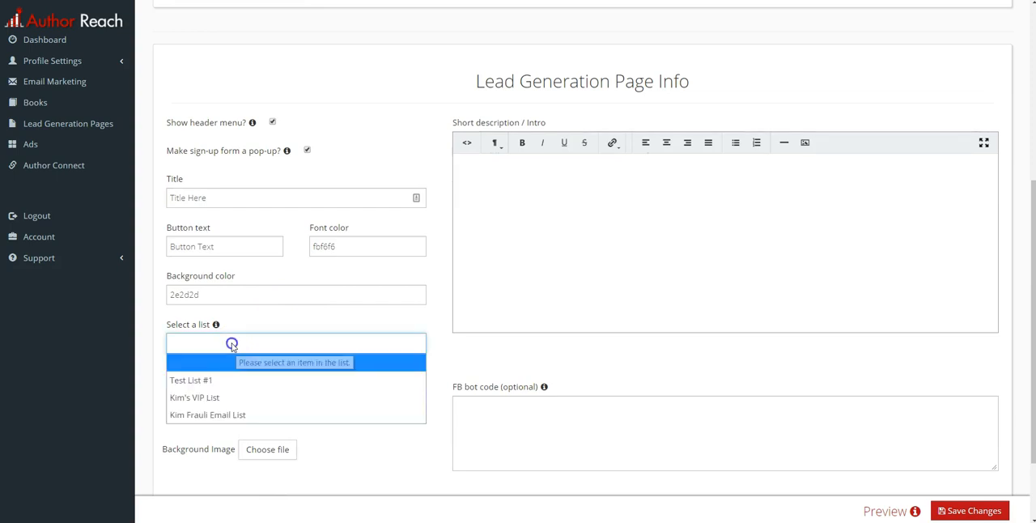
pyautogui.moveTo(197, 398)
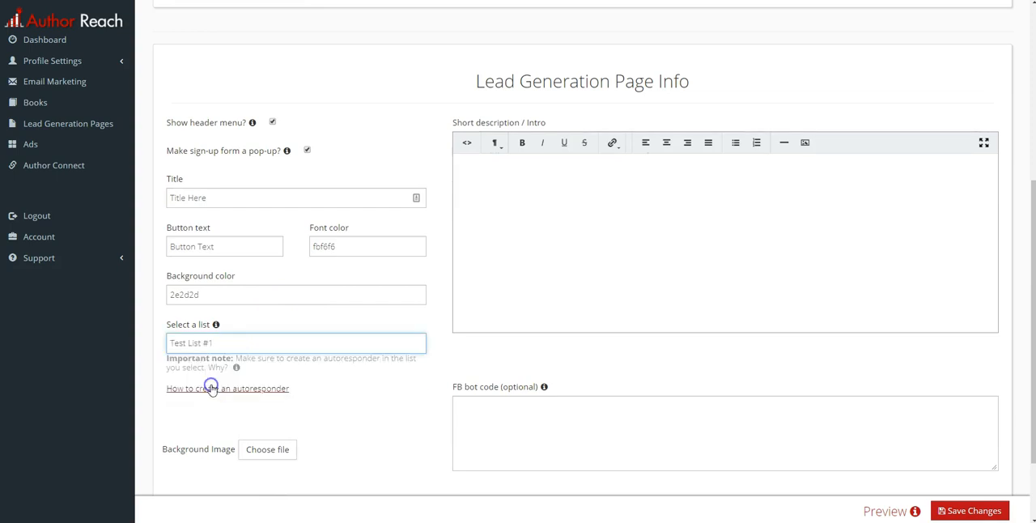
pyautogui.moveTo(297, 378)
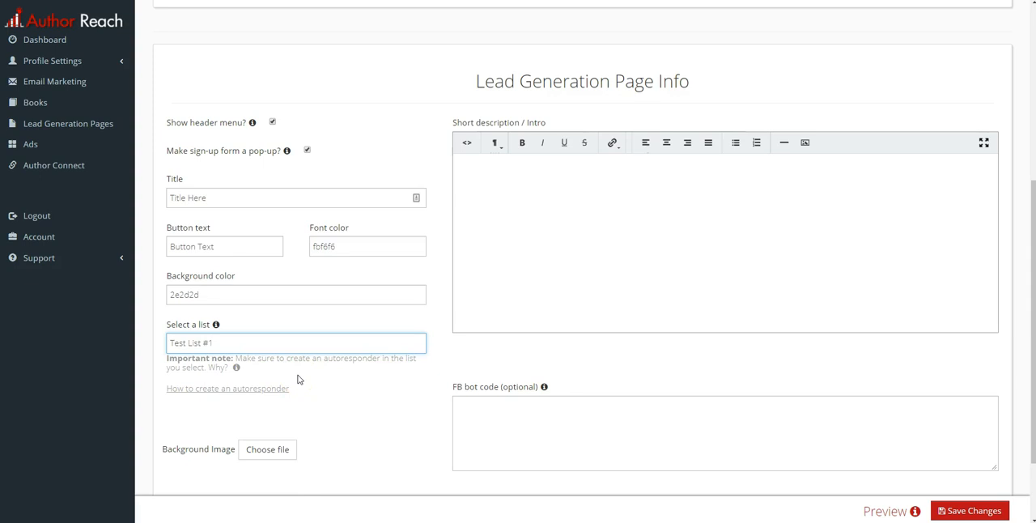
pyautogui.scroll(-3)
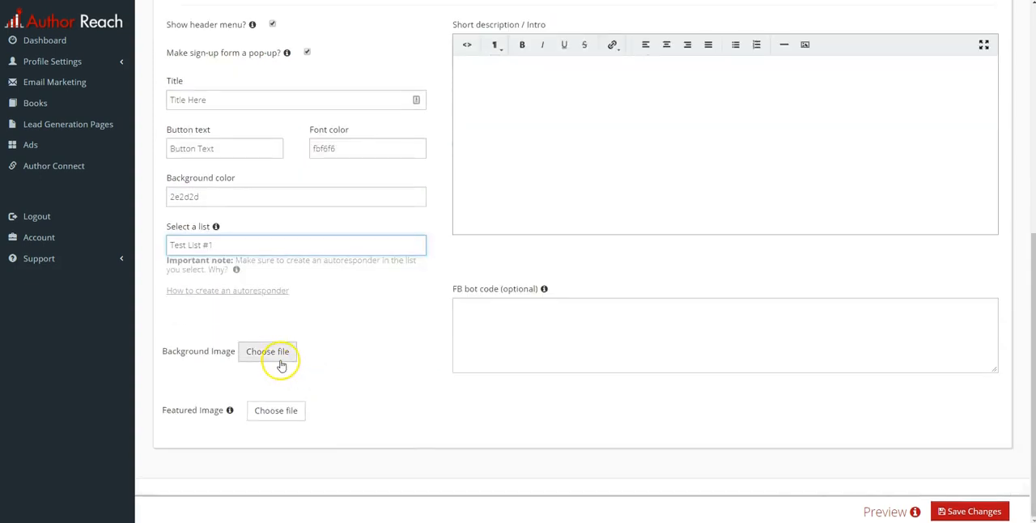
pyautogui.moveTo(282, 355)
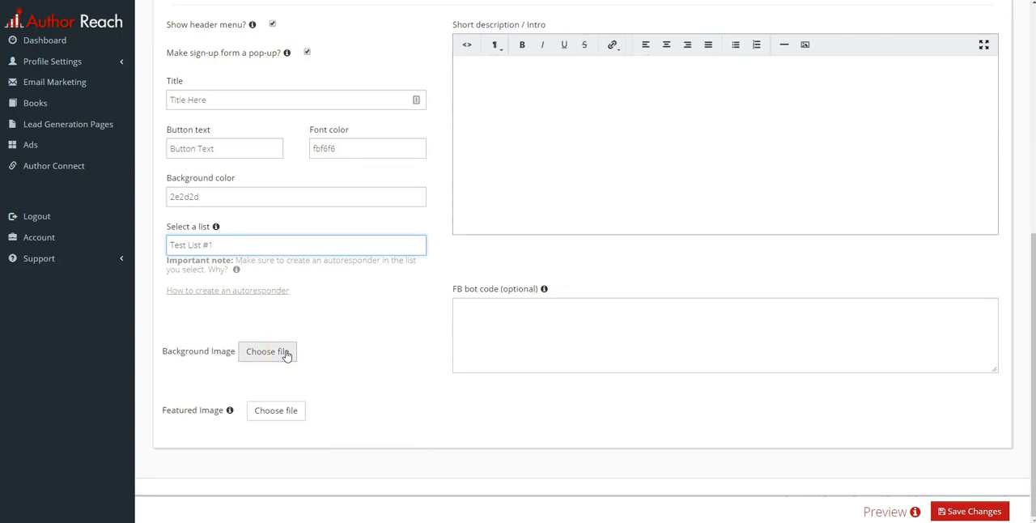
pyautogui.scroll(3)
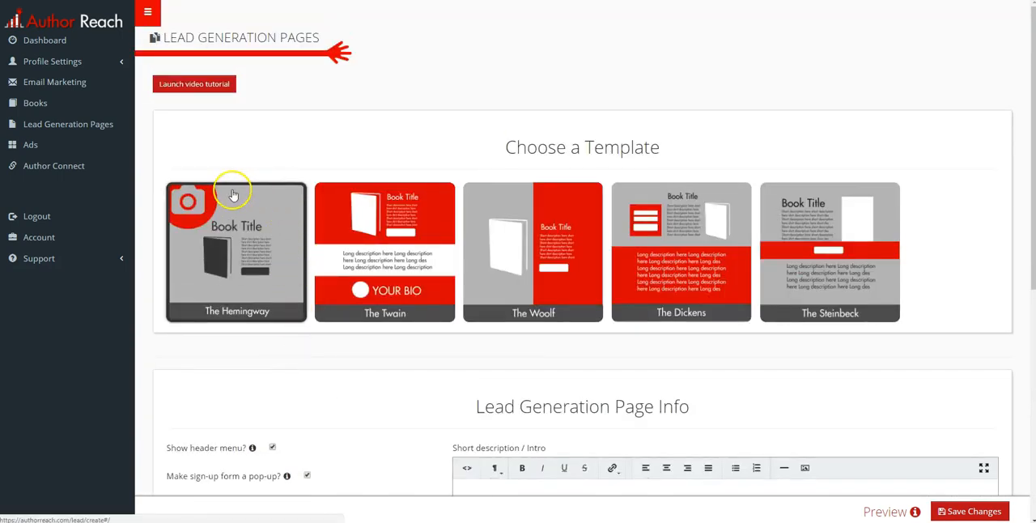
# Browse to the book images folder and set books3.jpg as the background image.
pyautogui.scroll(-3)
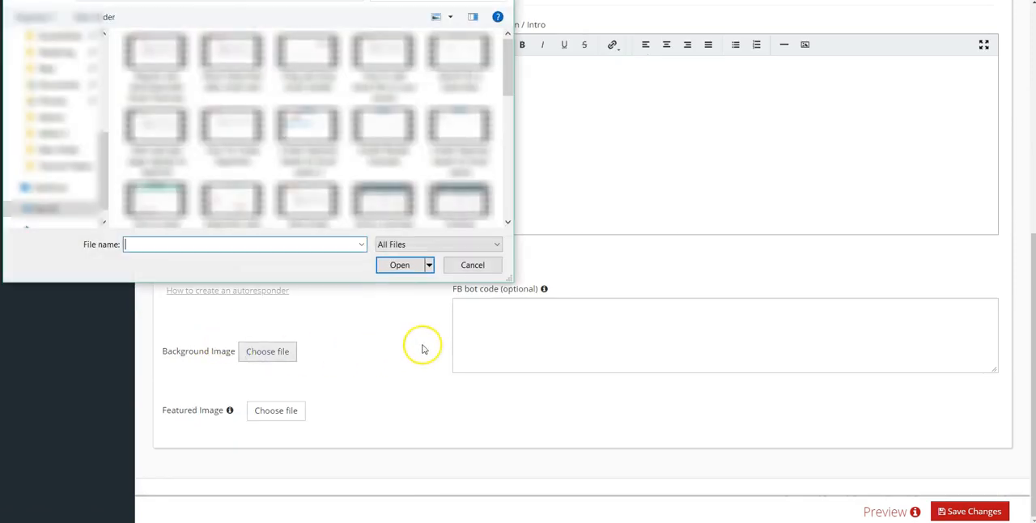
pyautogui.click(57, 117)
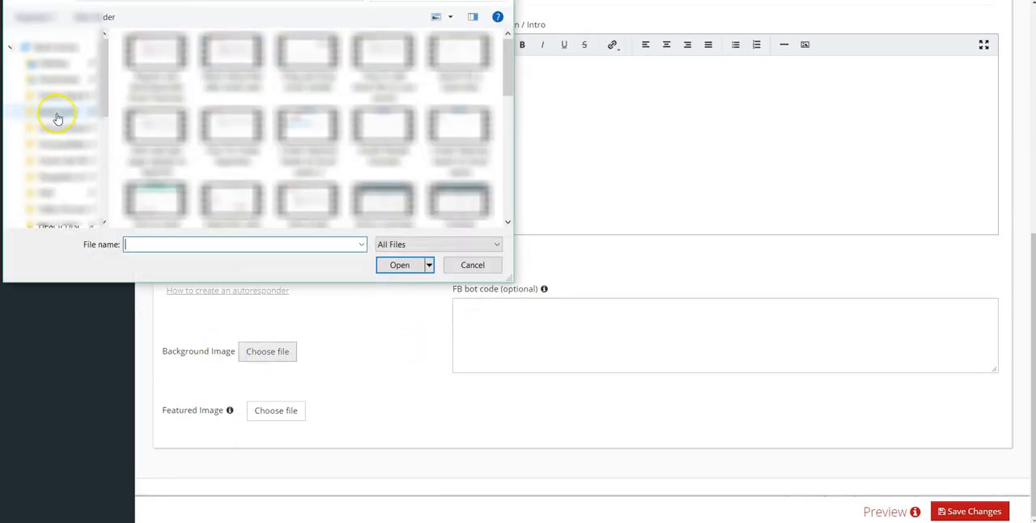
pyautogui.click(56, 84)
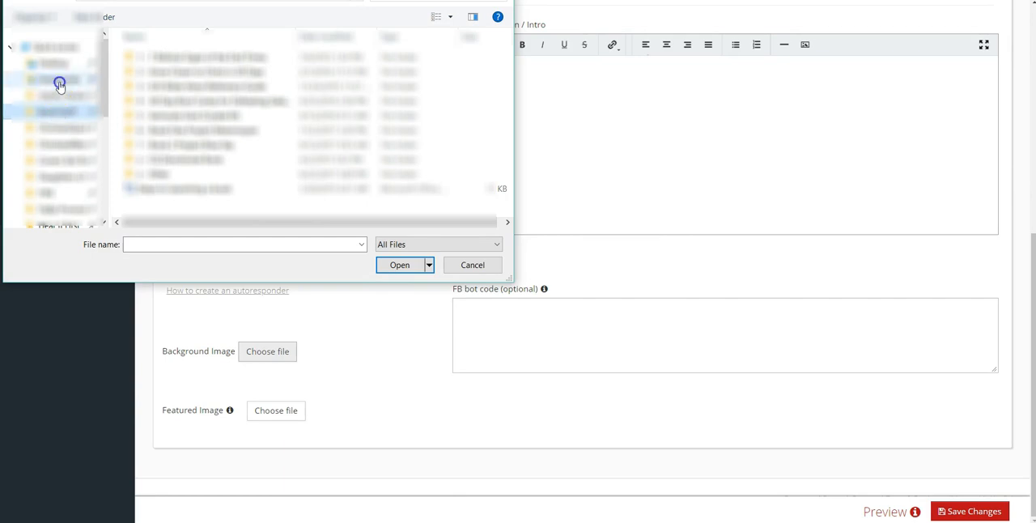
pyautogui.click(437, 16)
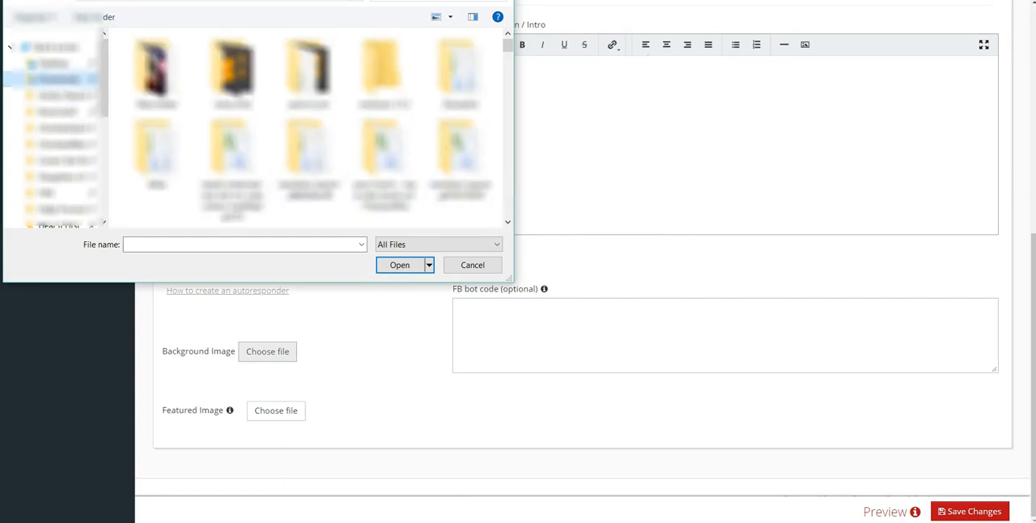
pyautogui.click(148, 68)
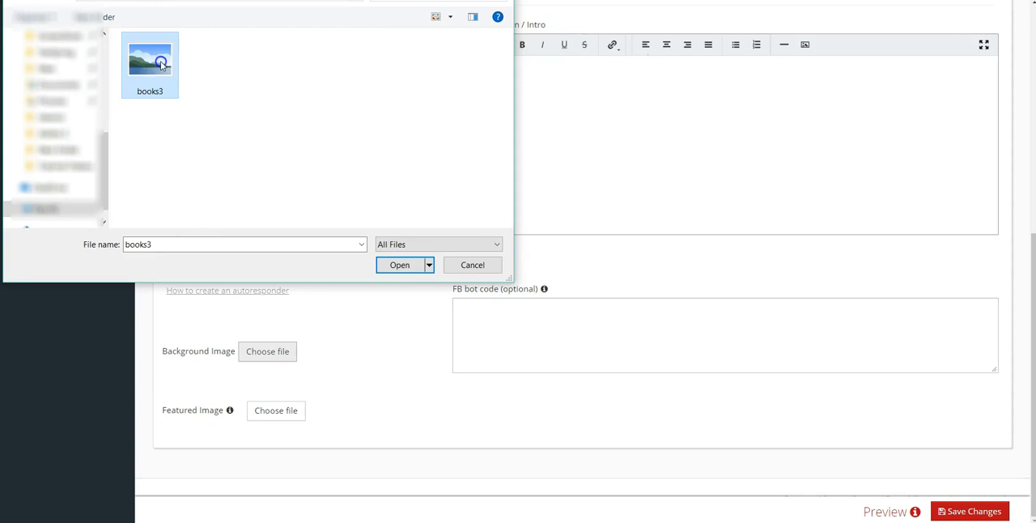
pyautogui.click(399, 265)
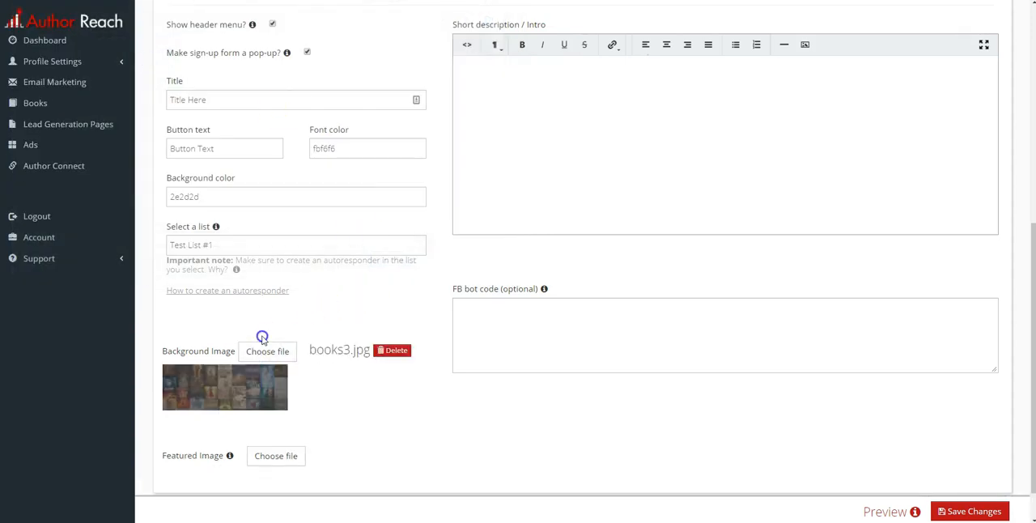
# Pick the cover file as the page's featured image.
pyautogui.click(275, 457)
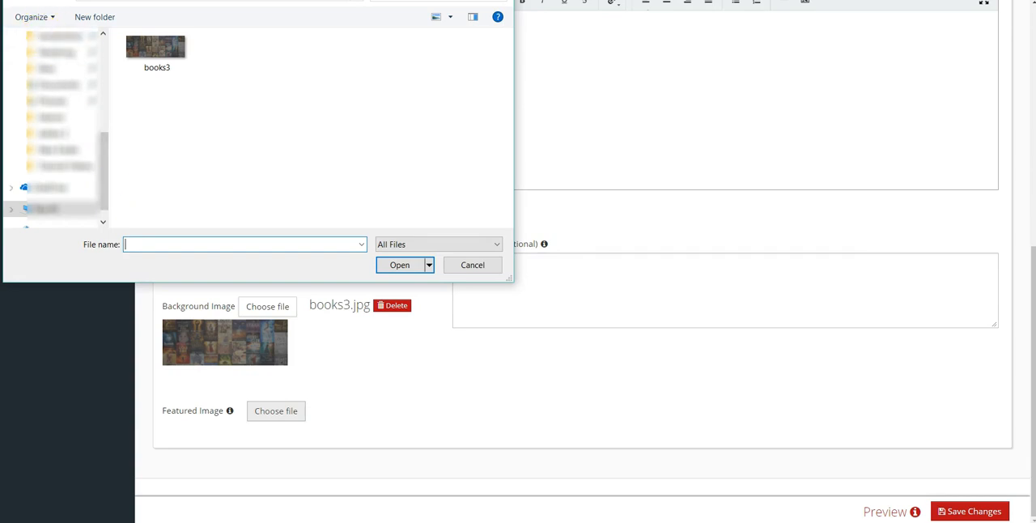
pyautogui.click(233, 65)
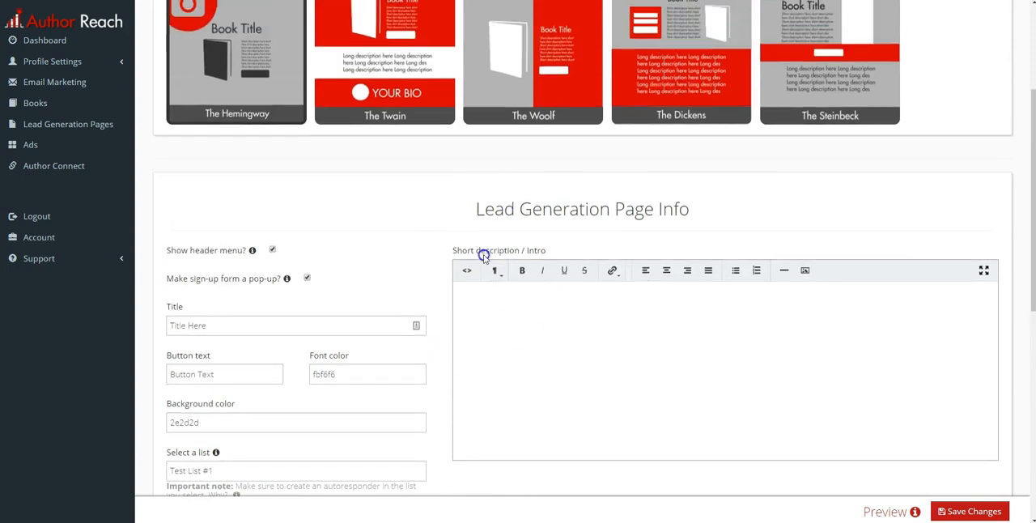
pyautogui.scroll(3)
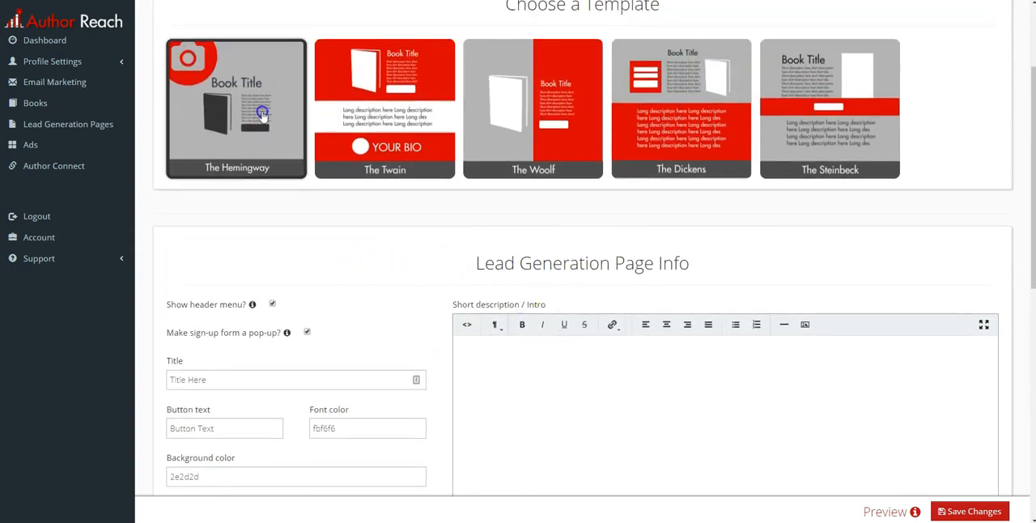
pyautogui.moveTo(554, 97)
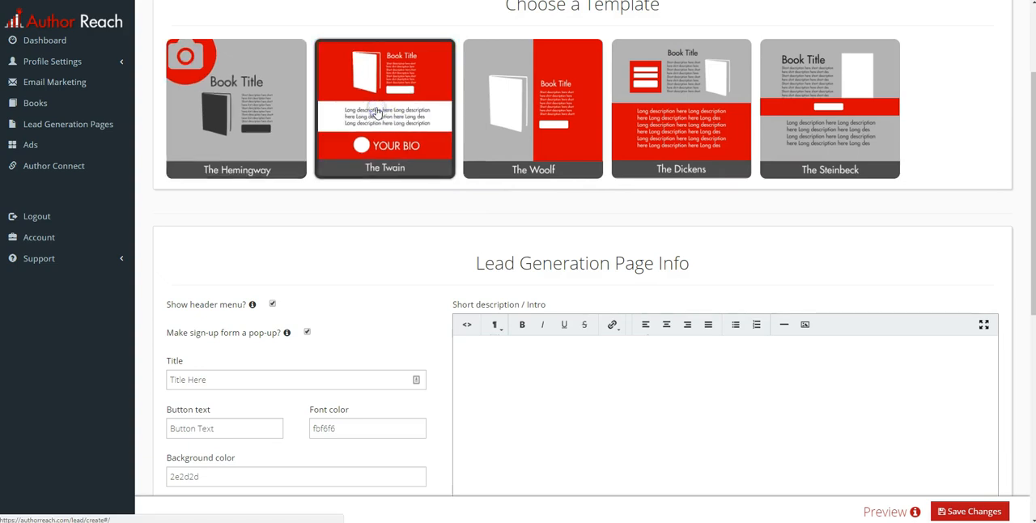
pyautogui.moveTo(263, 121)
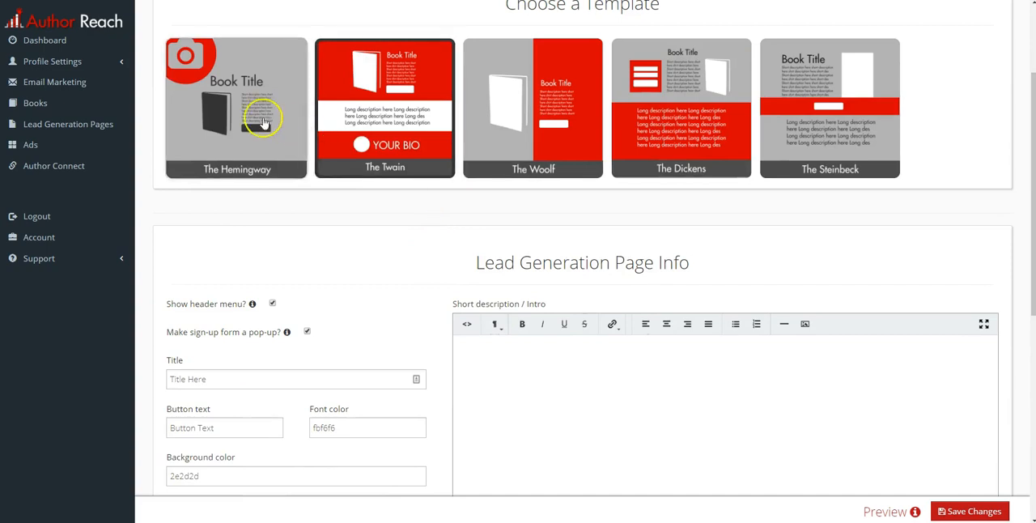
pyautogui.scroll(-3)
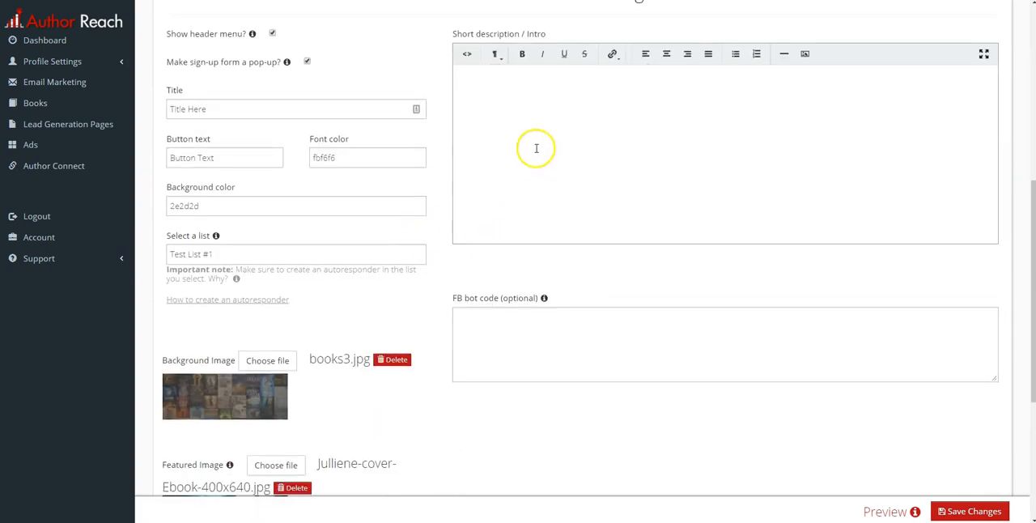
# Enter 'Short Description here' as the page's intro text.
pyautogui.scroll(3)
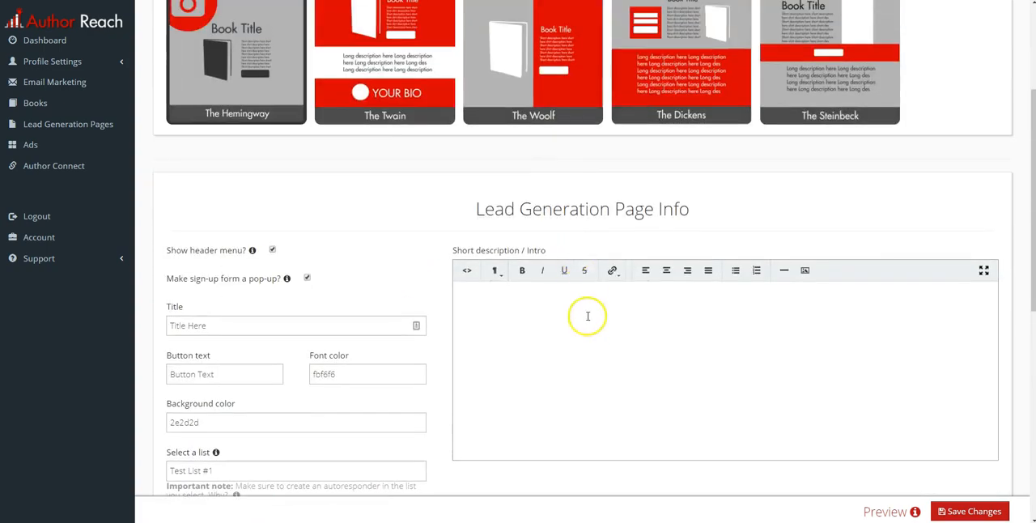
pyautogui.write('Short')
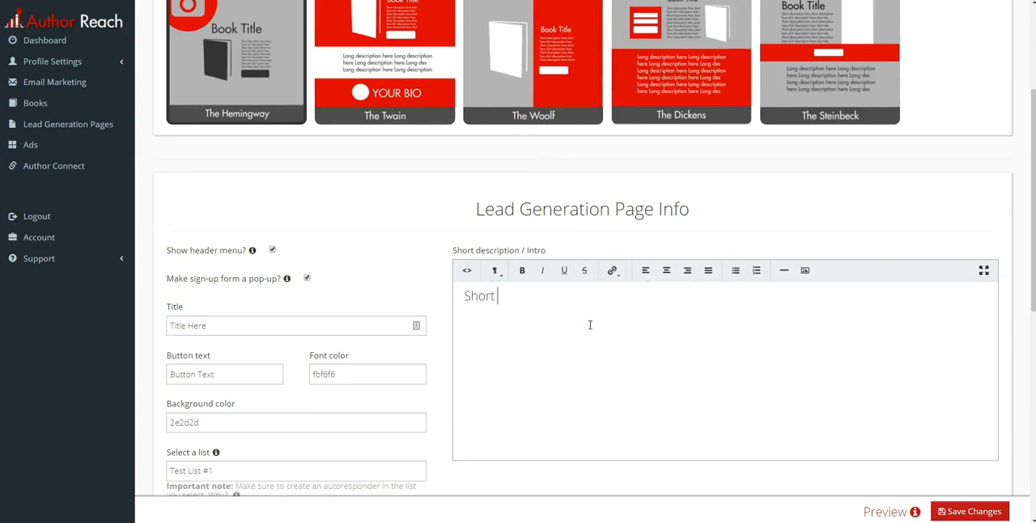
pyautogui.write('Description her')
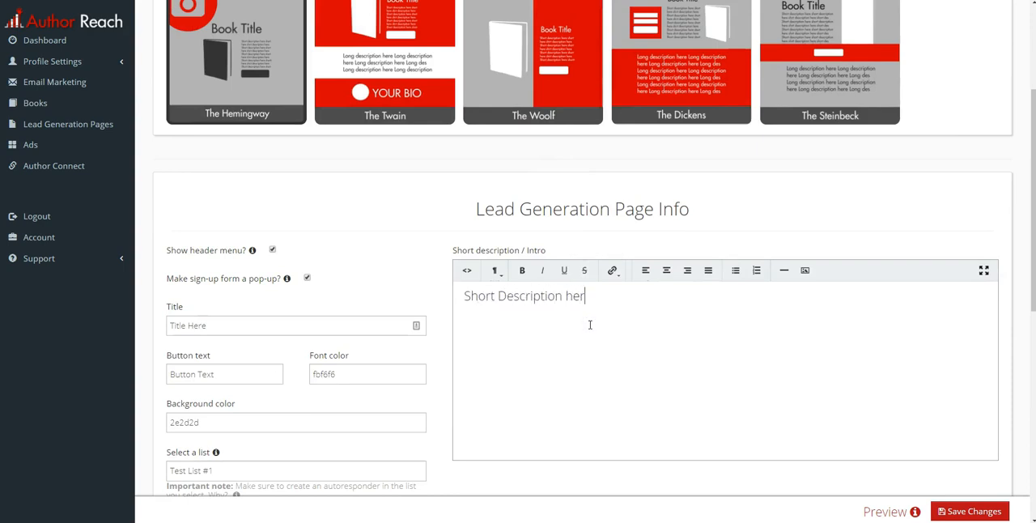
pyautogui.scroll(-3)
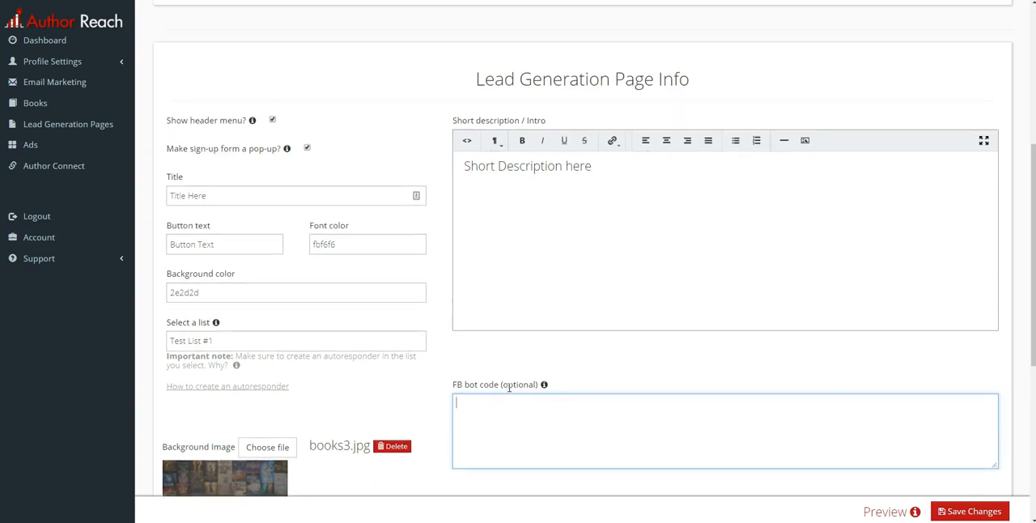
pyautogui.scroll(-3)
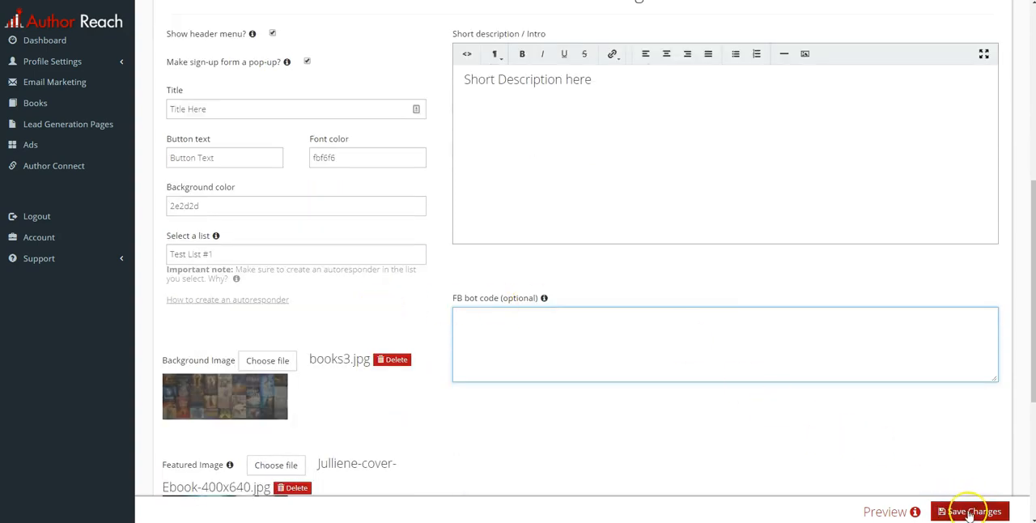
# Save the page and return to the Lead Generation Pages list.
pyautogui.click(969, 512)
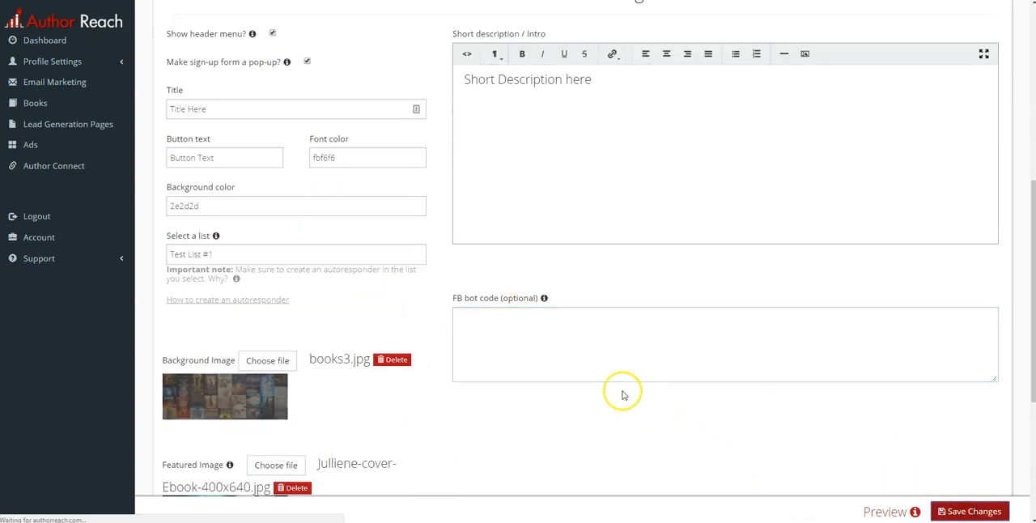
pyautogui.click(67, 123)
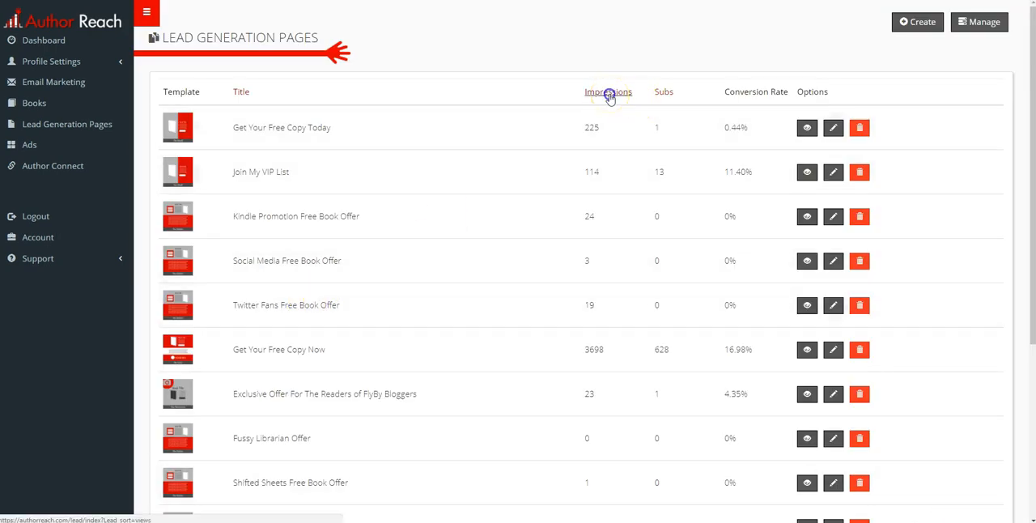
# Sort pages by impressions and open the Title Here preview in a new tab.
pyautogui.click(608, 91)
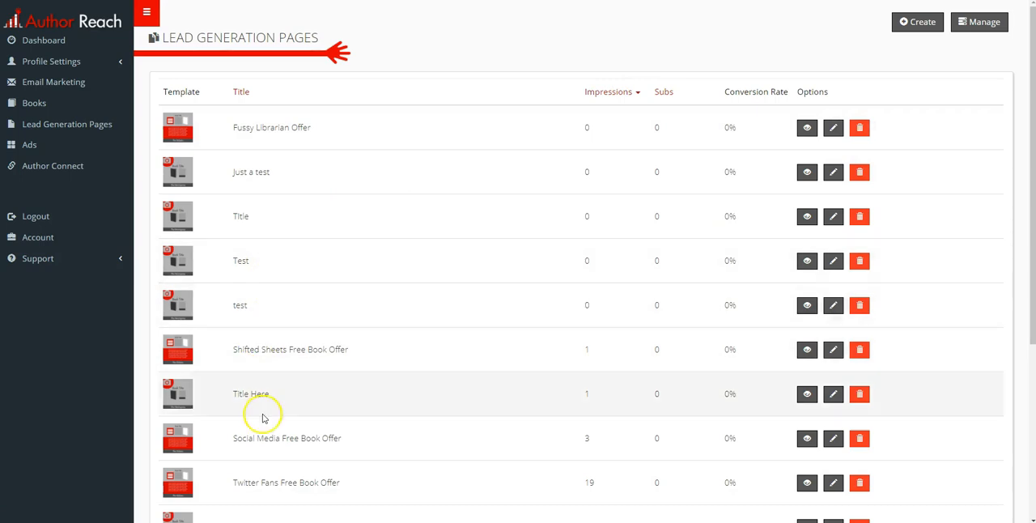
pyautogui.rightClick(806, 393)
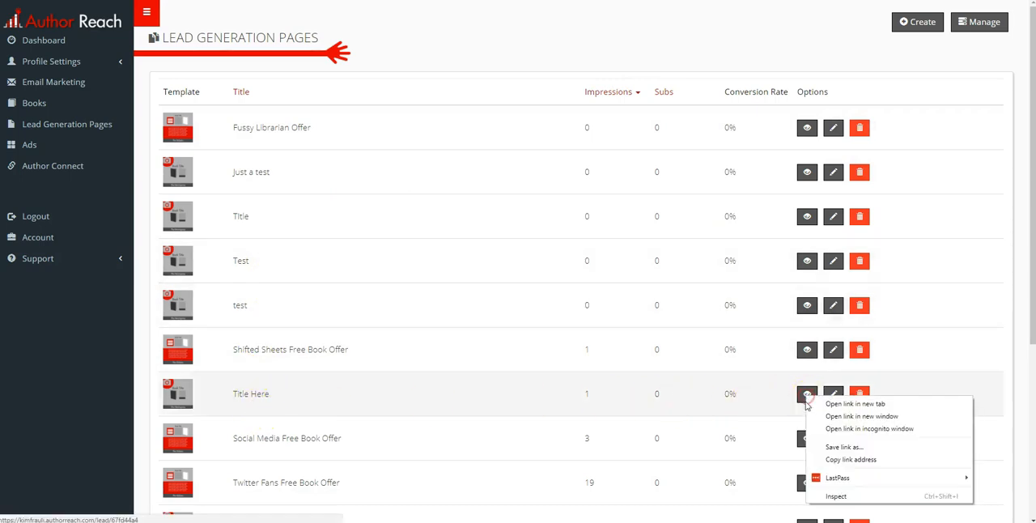
pyautogui.click(854, 403)
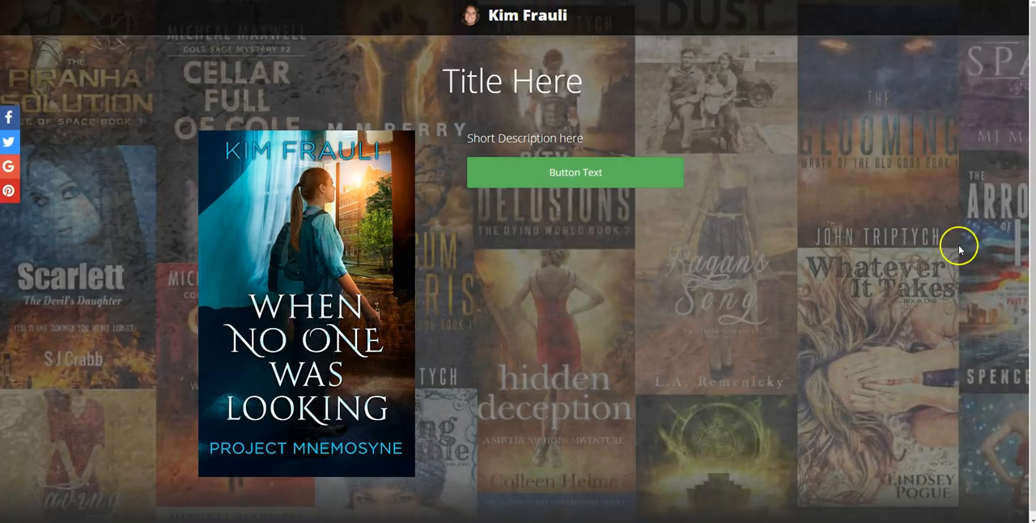
pyautogui.moveTo(468, 138)
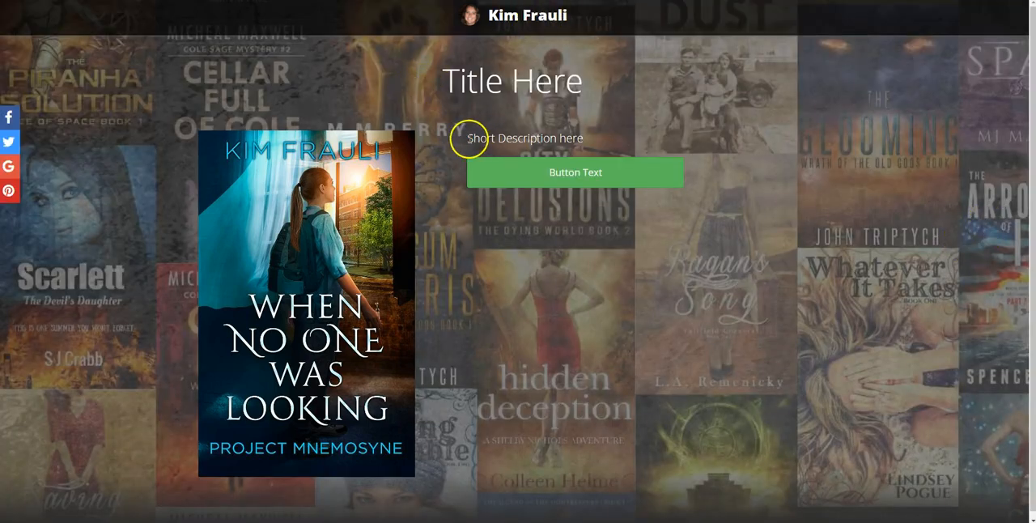
# On the live page, test that the button opens the sign-up popup and close it.
pyautogui.doubleClick(524, 138)
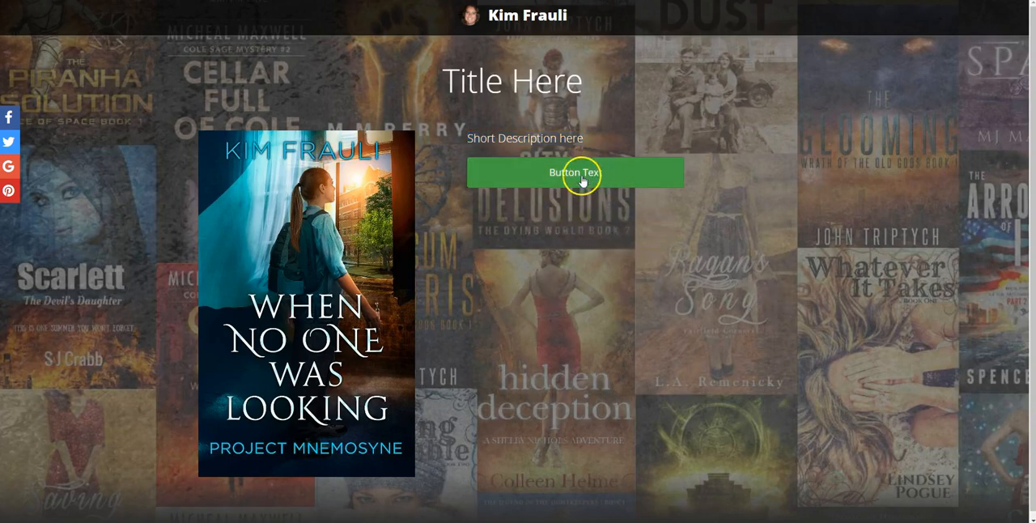
pyautogui.click(574, 171)
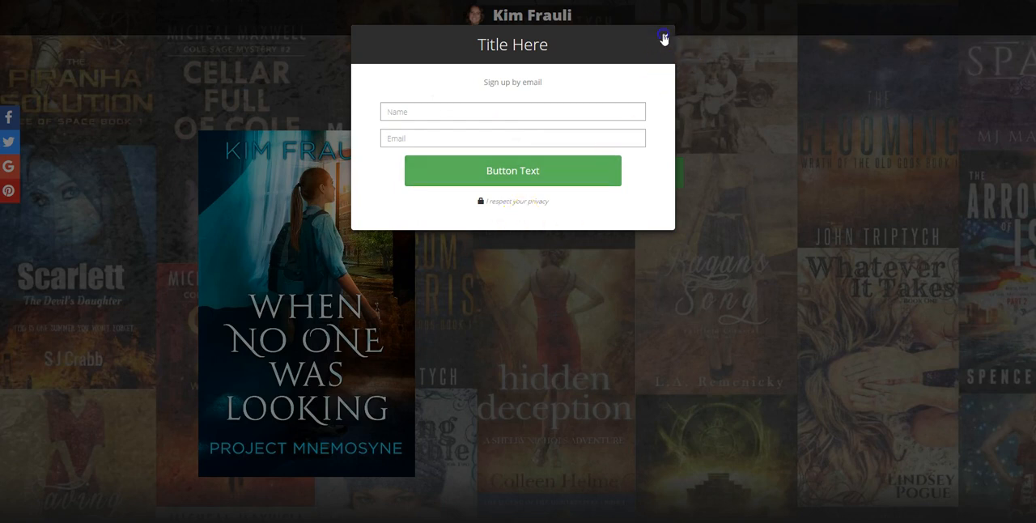
pyautogui.click(664, 37)
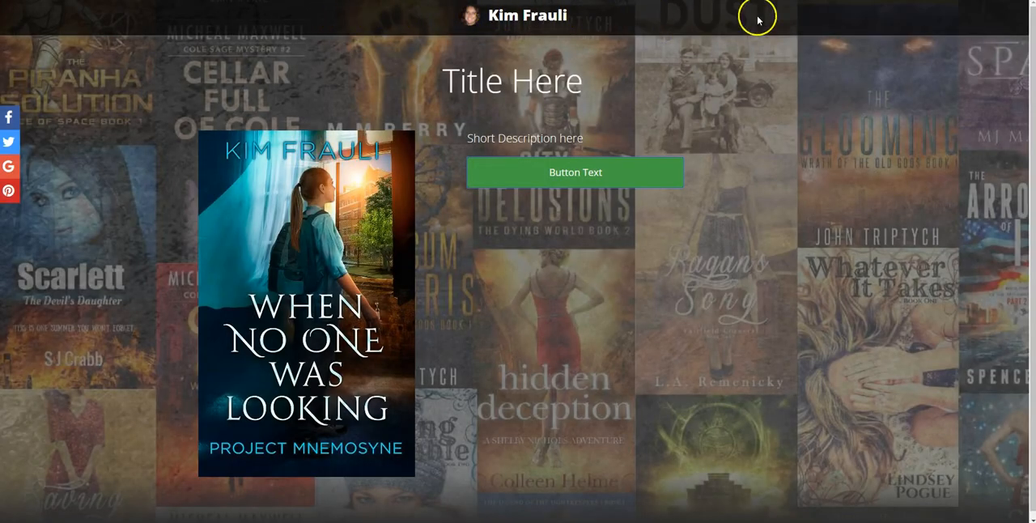
pyautogui.moveTo(424, 7)
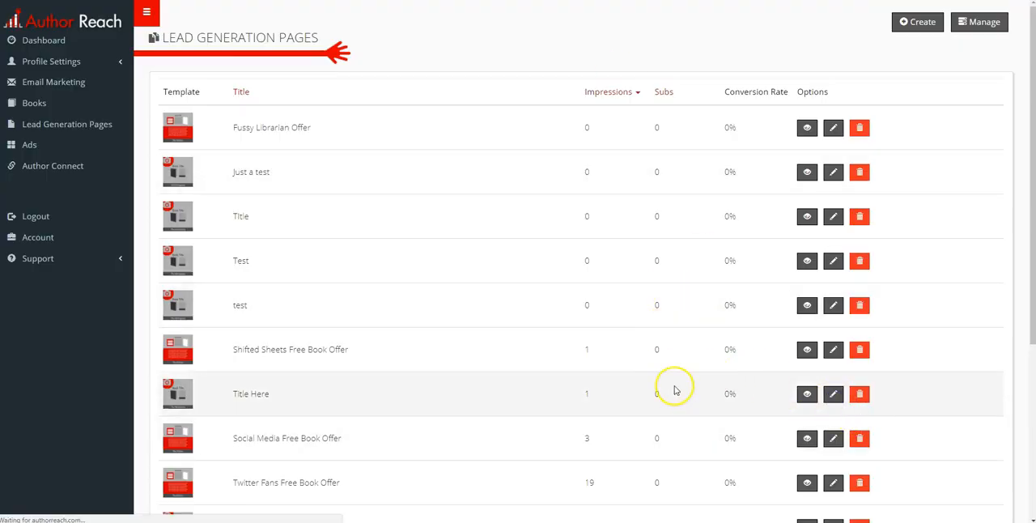
# Reopen Title Here for editing and preview it with the sign-up form shown on the page.
pyautogui.click(832, 393)
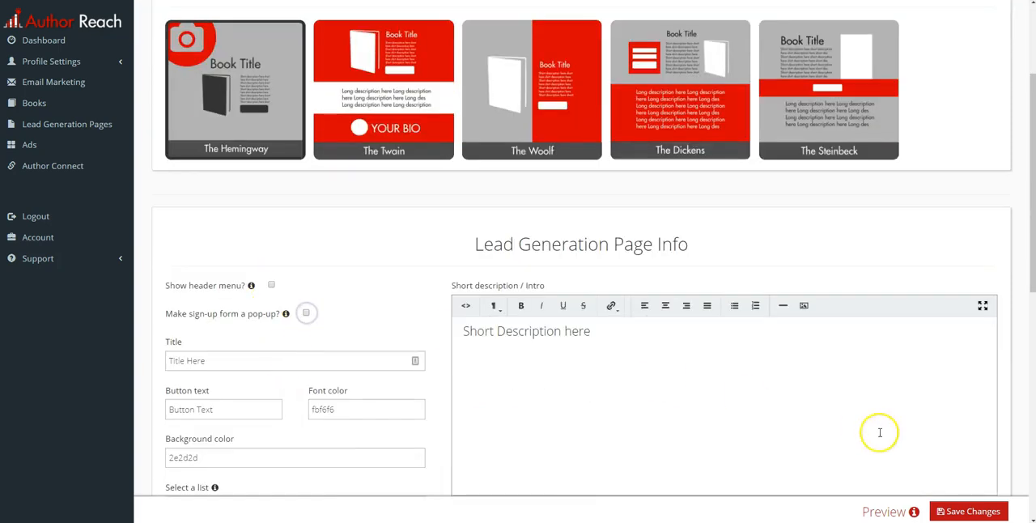
pyautogui.click(884, 512)
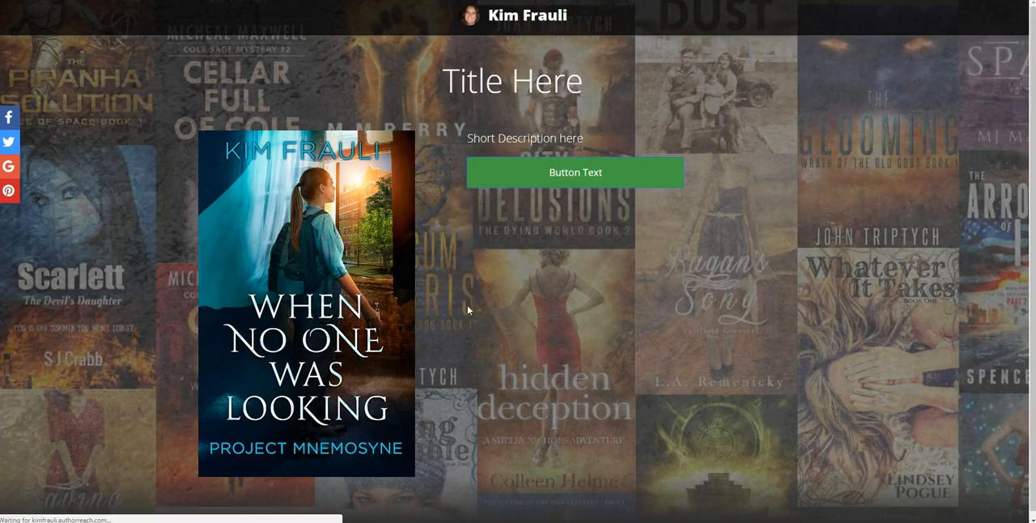
pyautogui.click(577, 171)
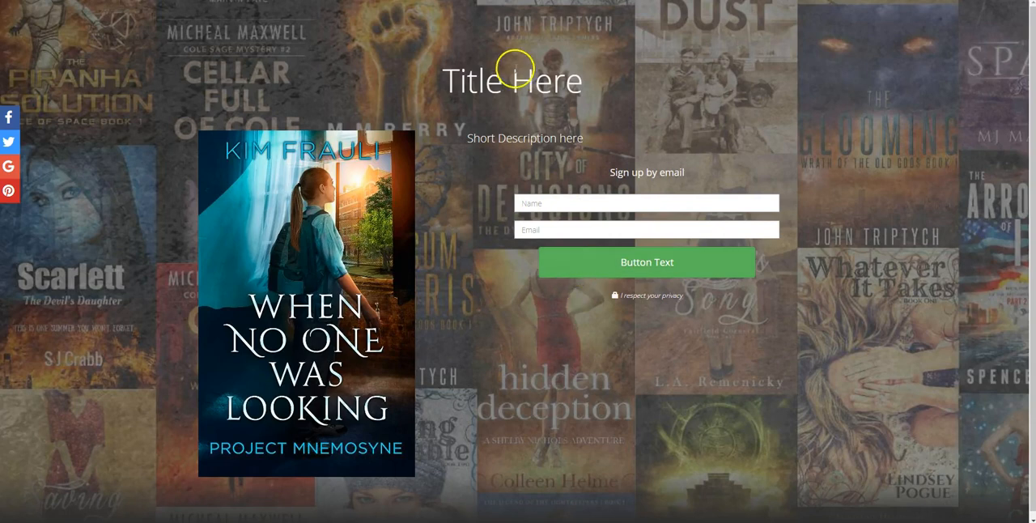
pyautogui.moveTo(444, 26)
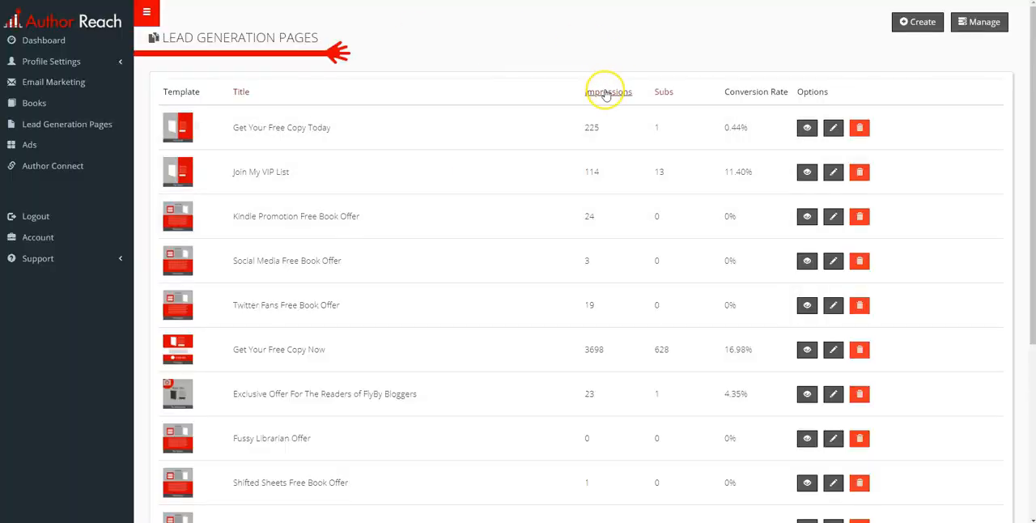
# Reopen Title Here, choose The Twain template and make its sign-up form a pop-up.
pyautogui.click(609, 91)
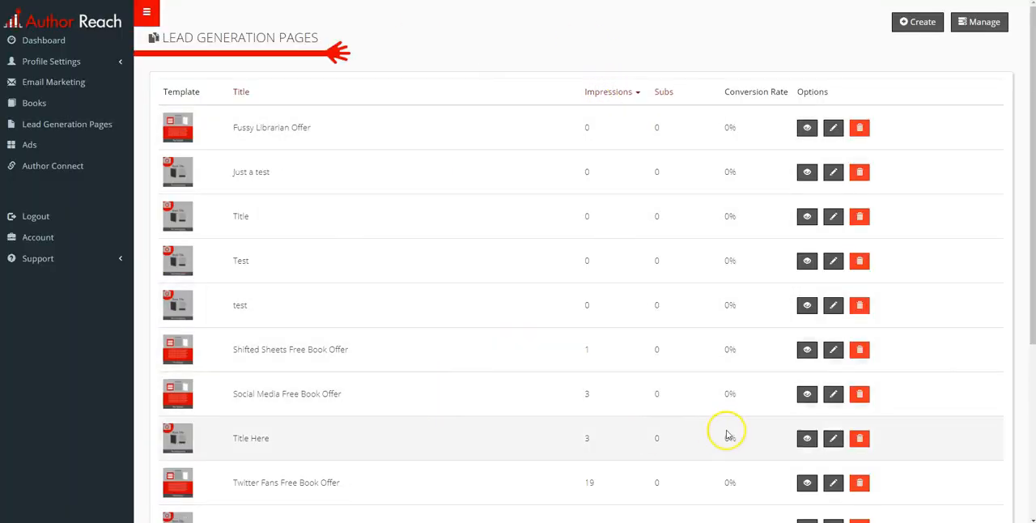
pyautogui.click(832, 437)
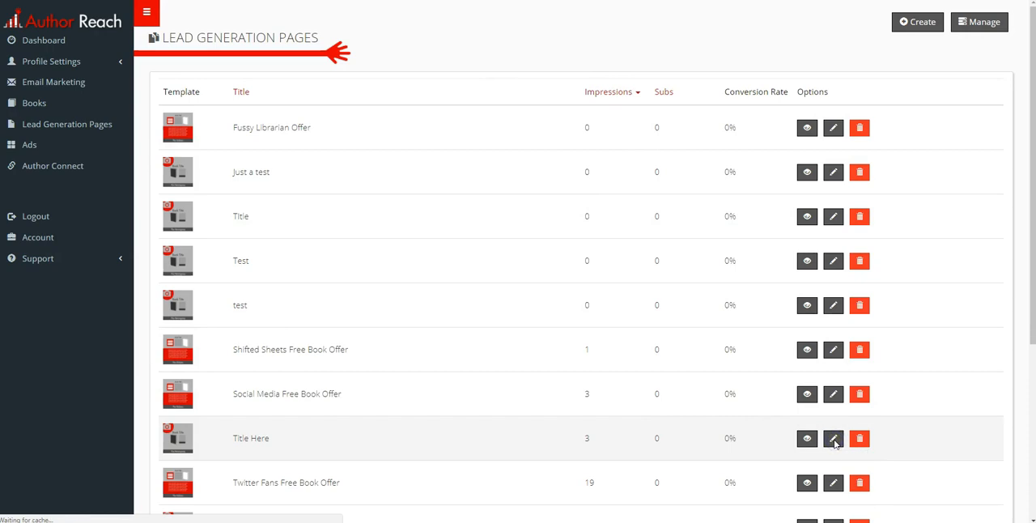
pyautogui.click(832, 437)
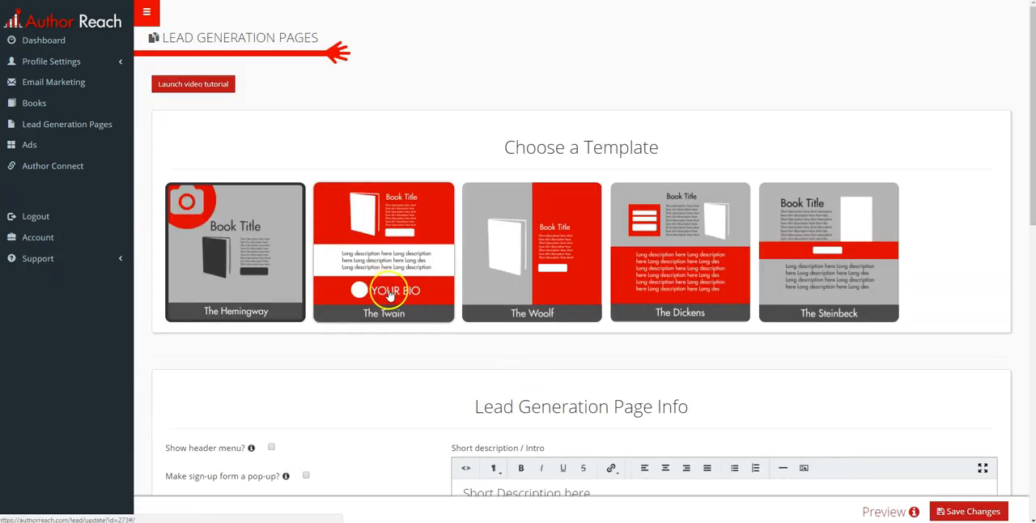
pyautogui.scroll(-3)
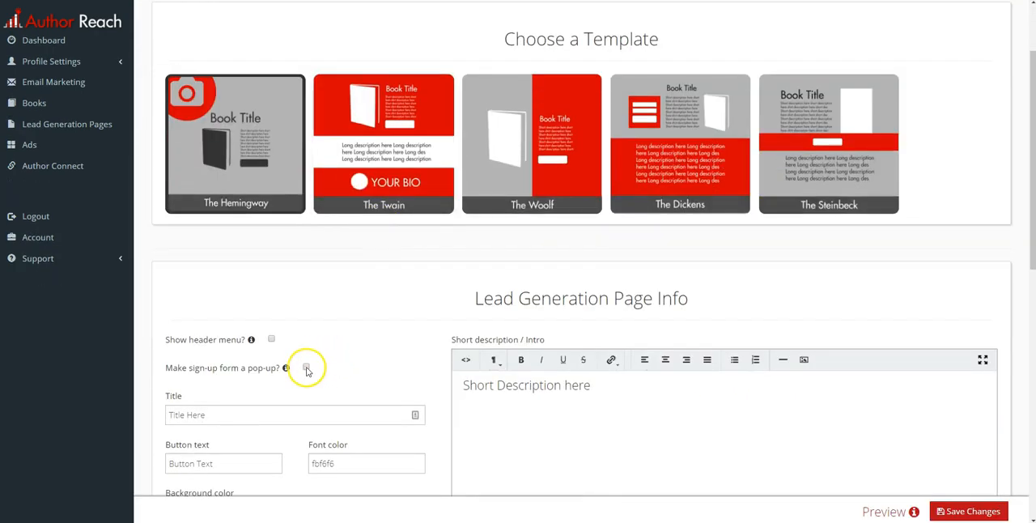
pyautogui.click(304, 365)
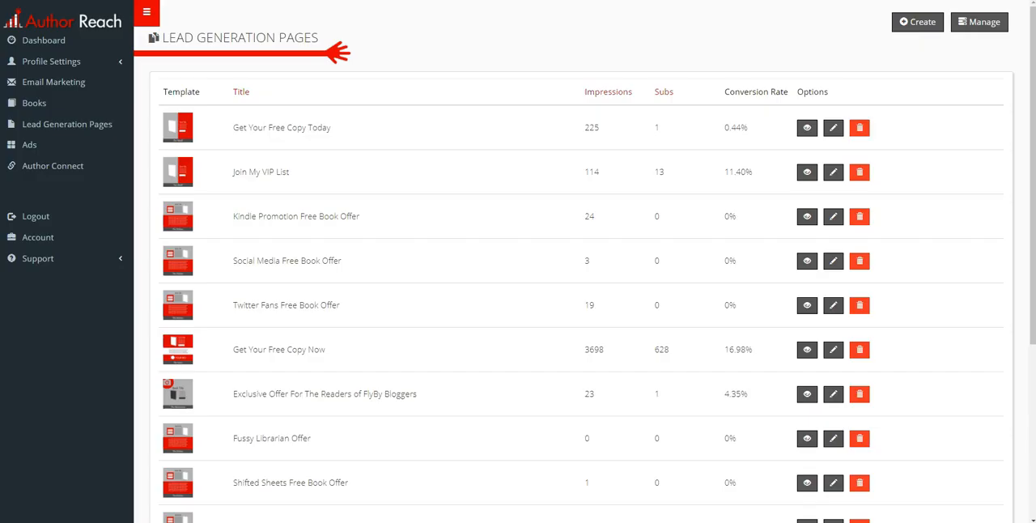
# Set the Title Here page's background colour to 30406f and save the change.
pyautogui.click(608, 91)
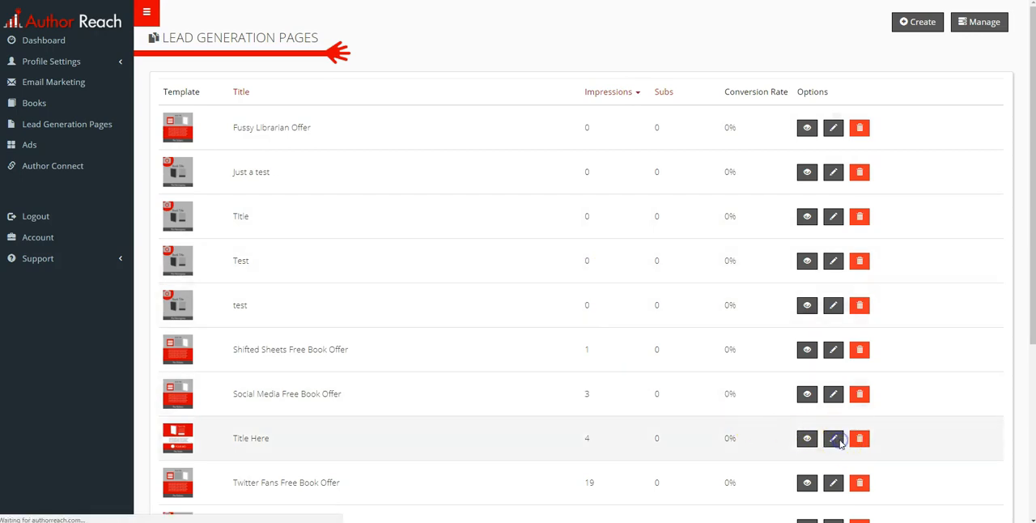
pyautogui.click(832, 437)
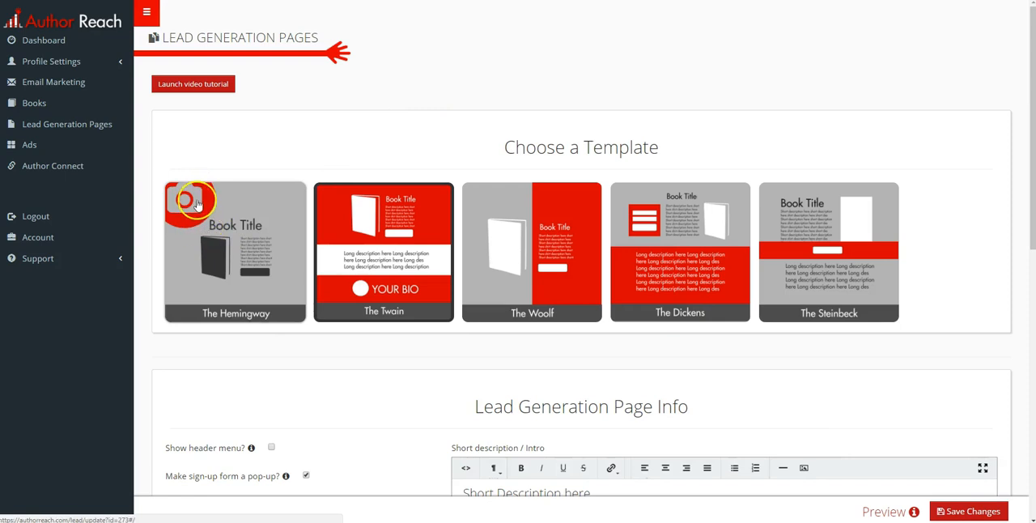
pyautogui.scroll(-3)
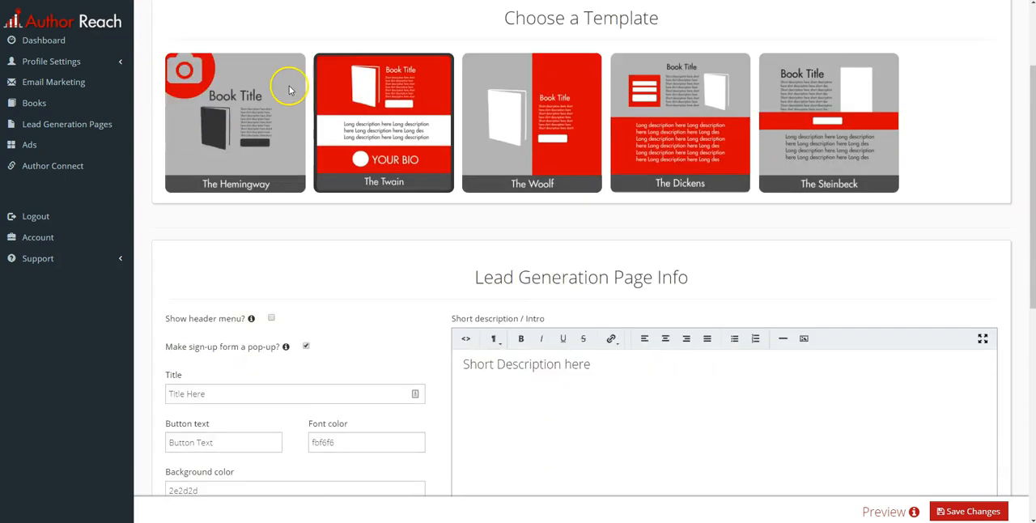
pyautogui.scroll(-3)
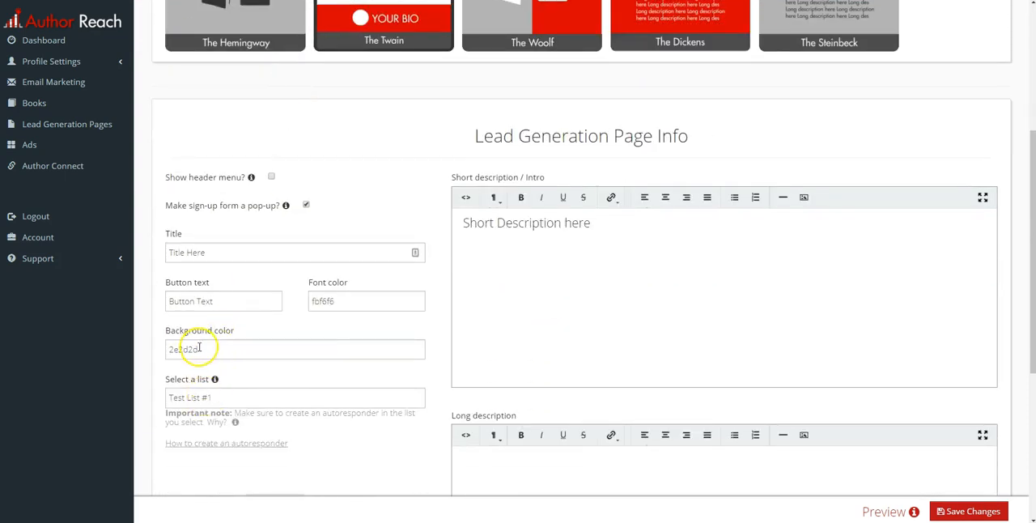
pyautogui.click(295, 349)
pyautogui.write('30406f')
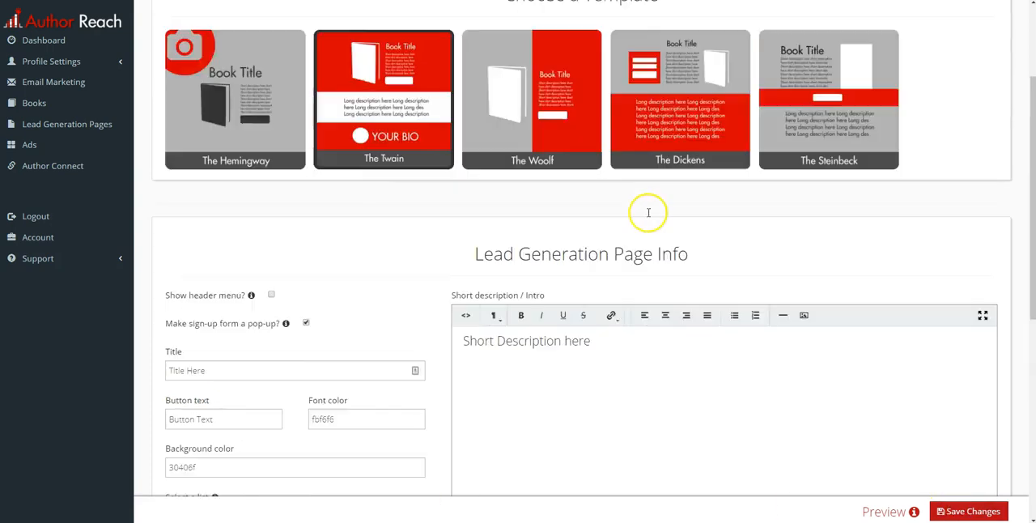
pyautogui.scroll(-3)
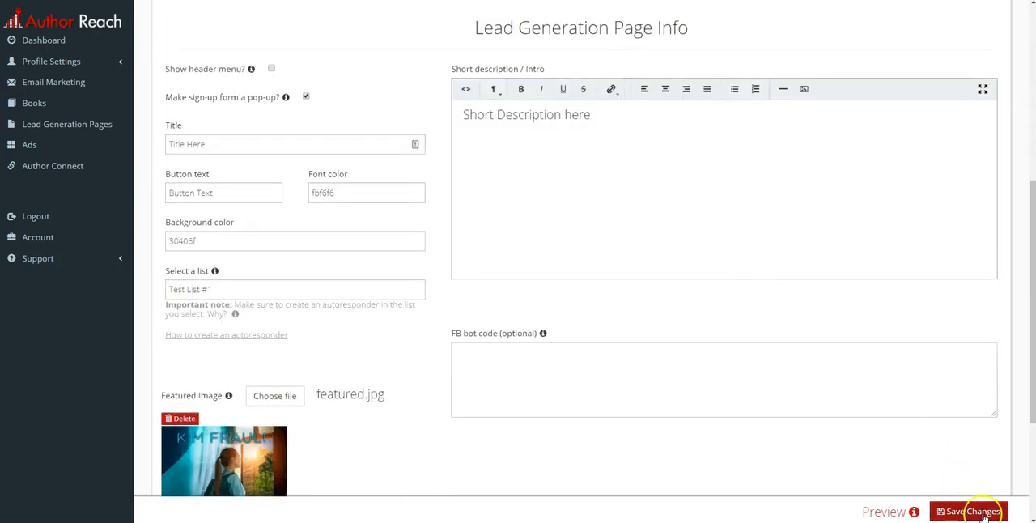
pyautogui.click(968, 511)
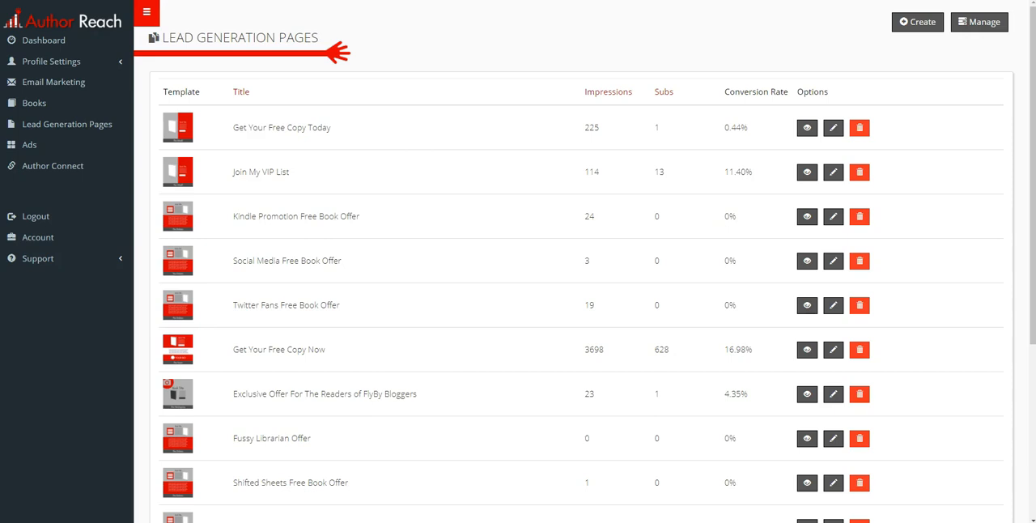
pyautogui.moveTo(727, 91)
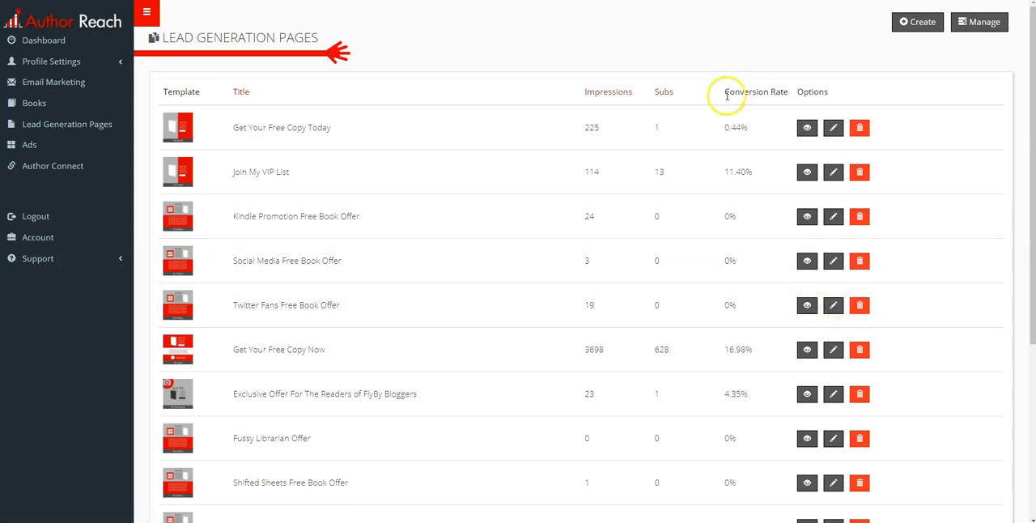
# Apply The Dickens template with long description 'Long Description here' to Title Here and save.
pyautogui.click(608, 90)
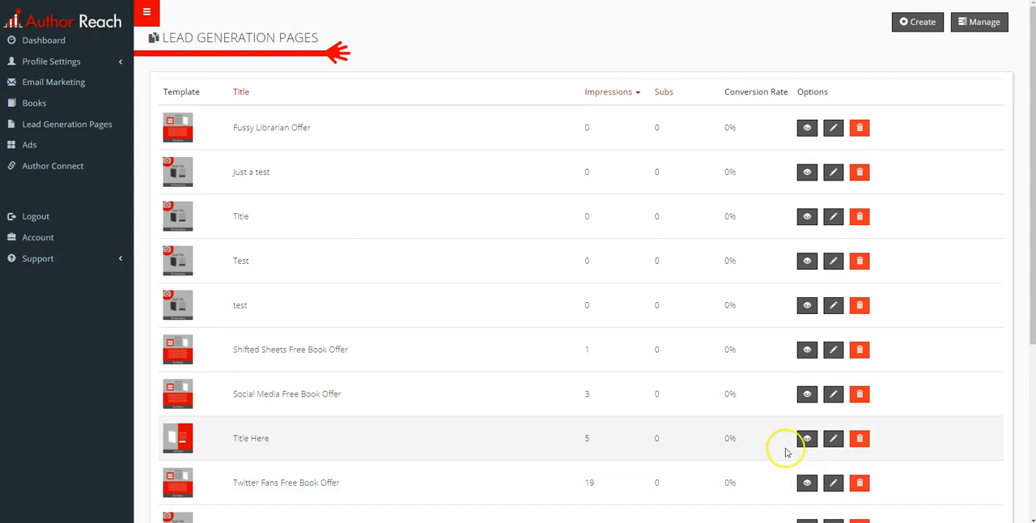
pyautogui.click(832, 437)
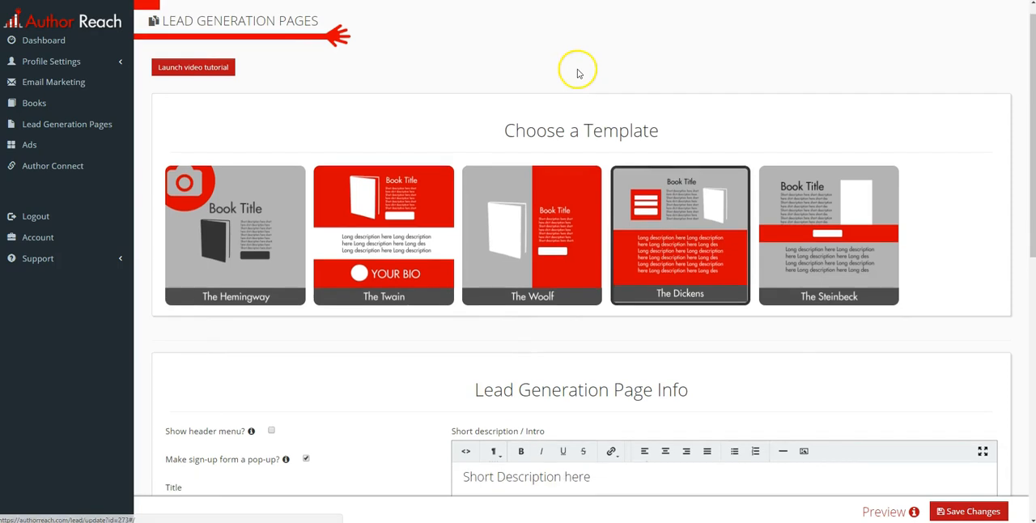
pyautogui.scroll(-3)
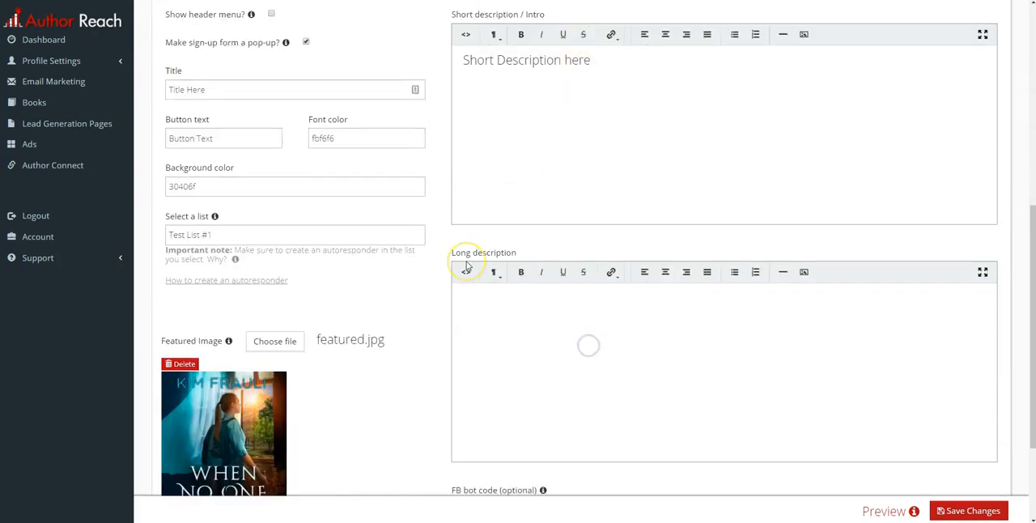
pyautogui.write('Long Description here')
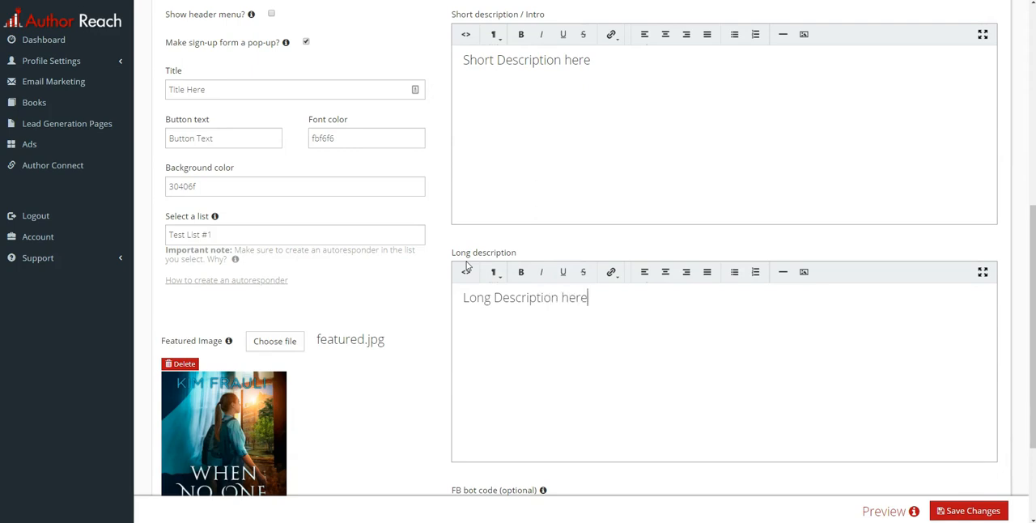
pyautogui.scroll(-3)
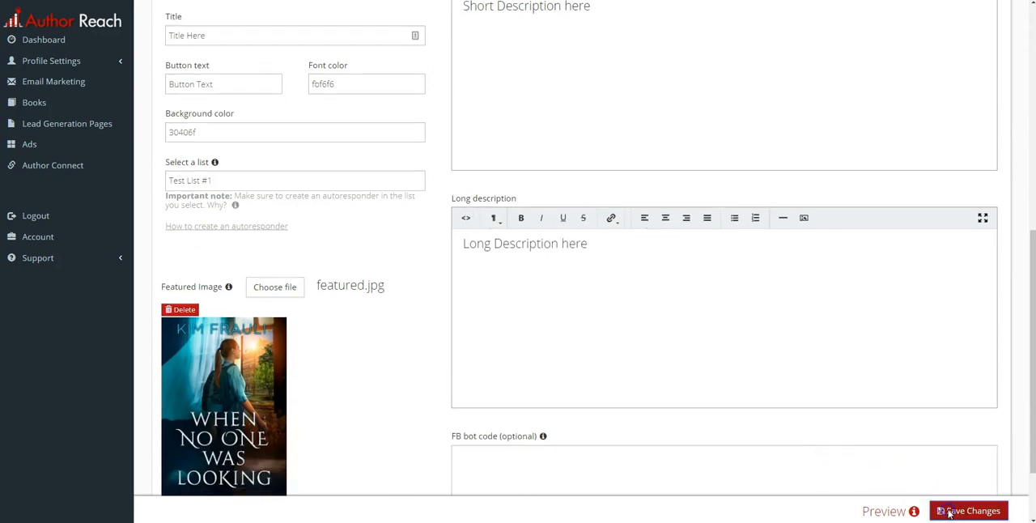
pyautogui.click(884, 512)
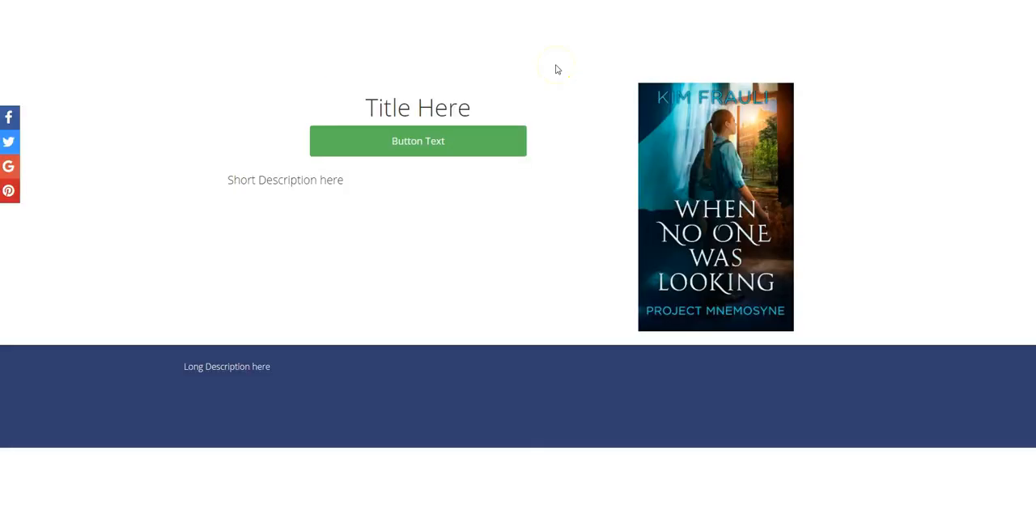
pyautogui.rightClick(712, 418)
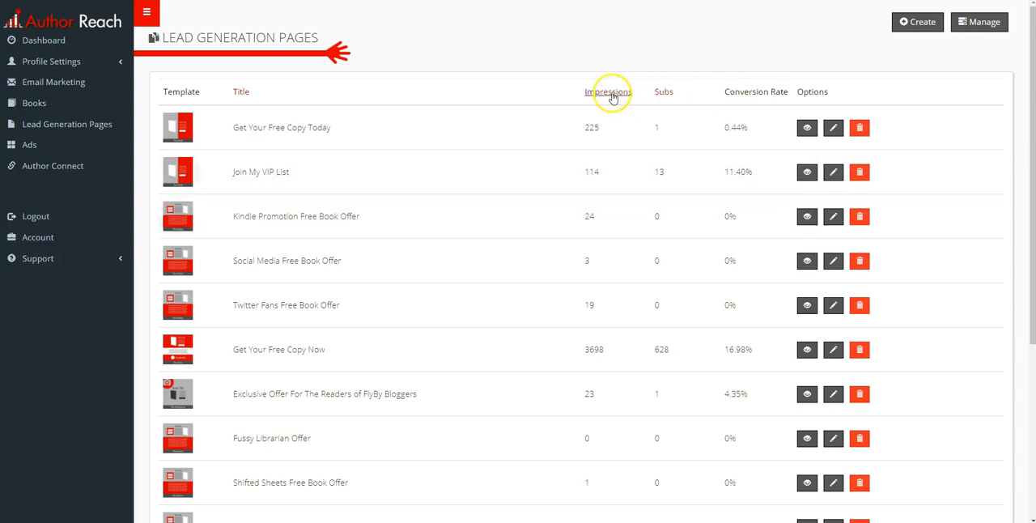
# Switch Title Here to The Steinbeck template and preview the live page.
pyautogui.click(607, 91)
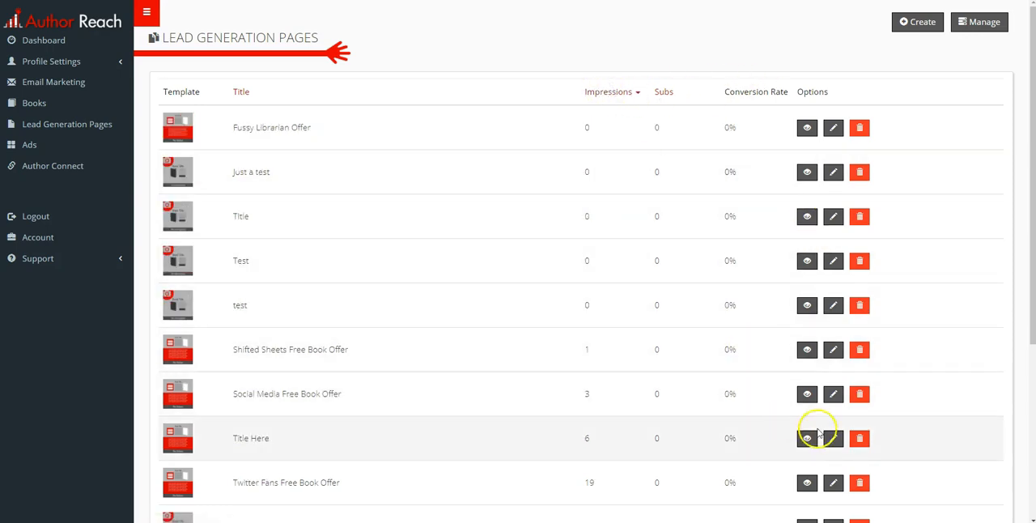
pyautogui.click(832, 437)
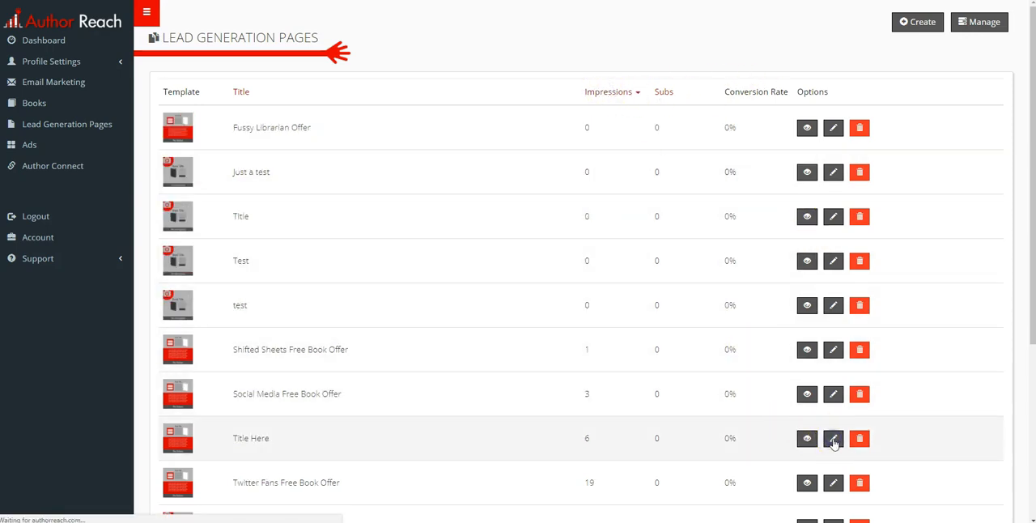
pyautogui.click(832, 437)
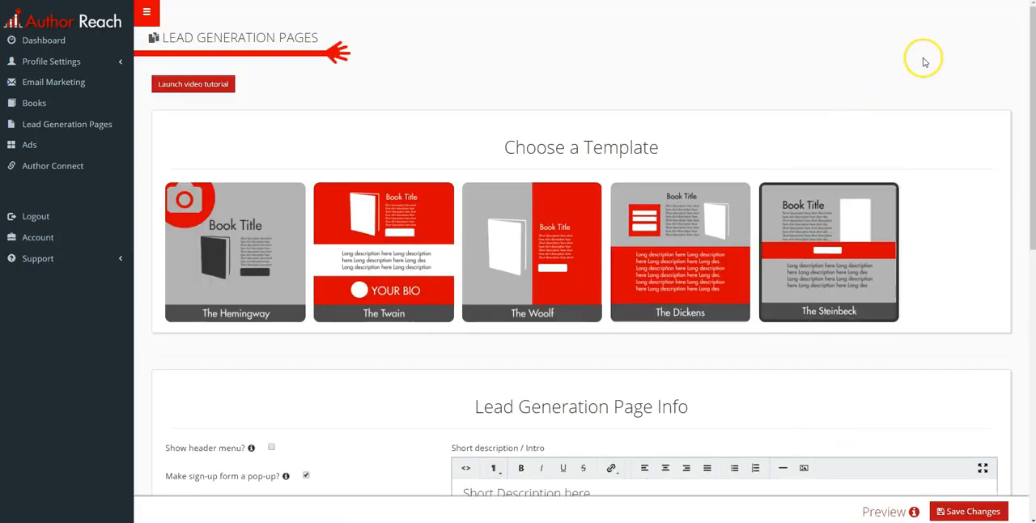
pyautogui.scroll(-3)
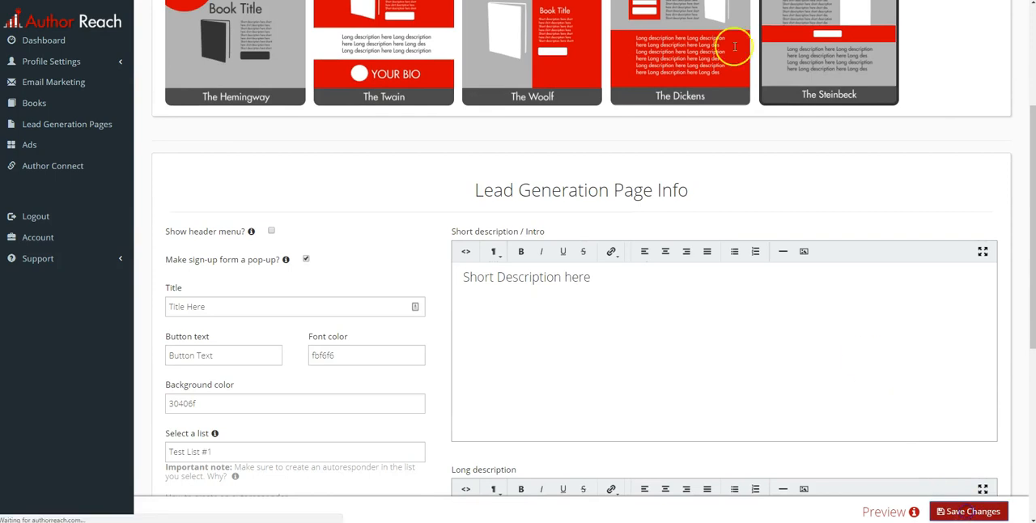
pyautogui.click(884, 512)
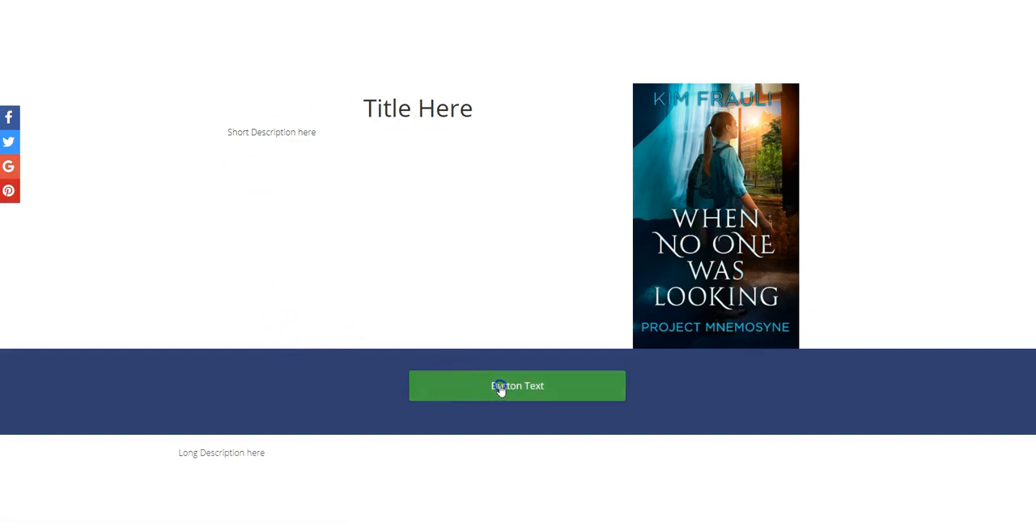
# Try the page's pop-up sign-up form, opening and closing it.
pyautogui.click(518, 386)
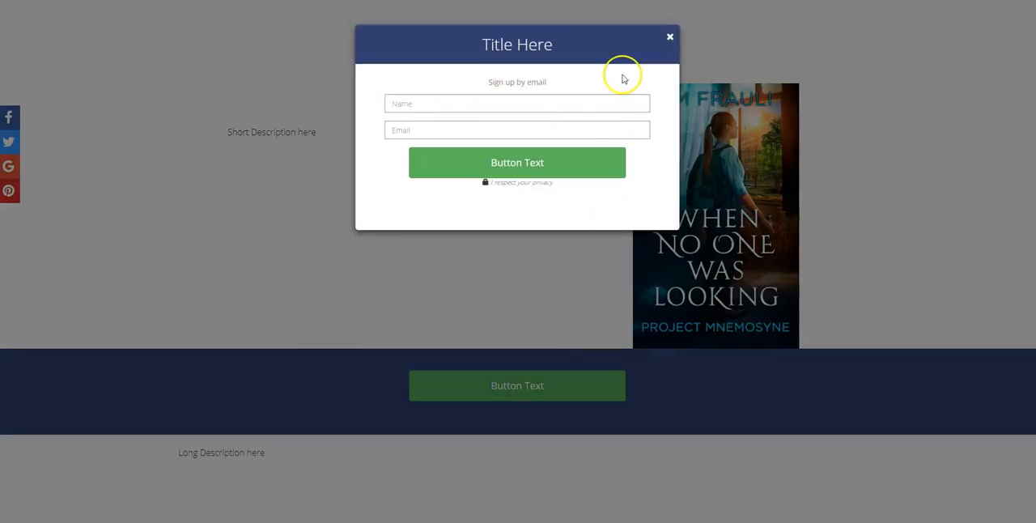
pyautogui.click(670, 37)
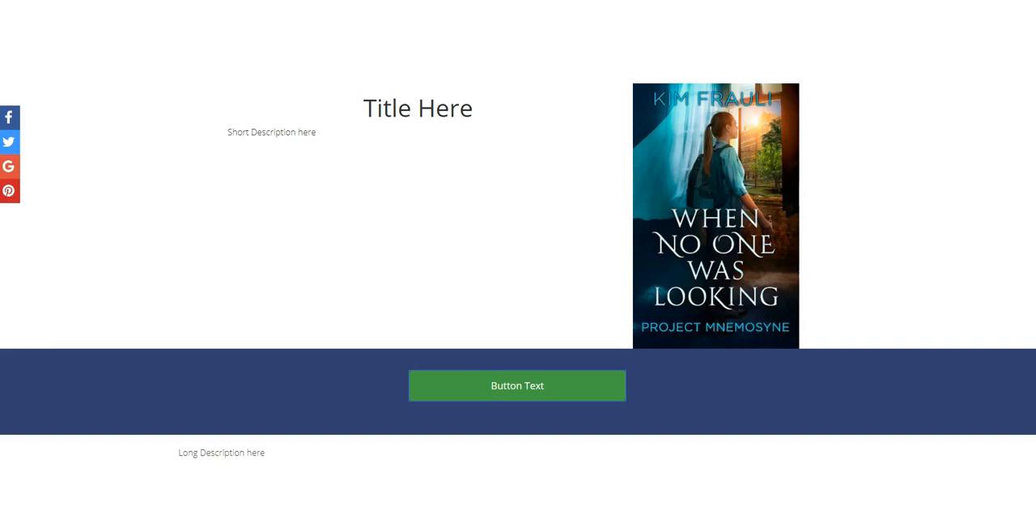